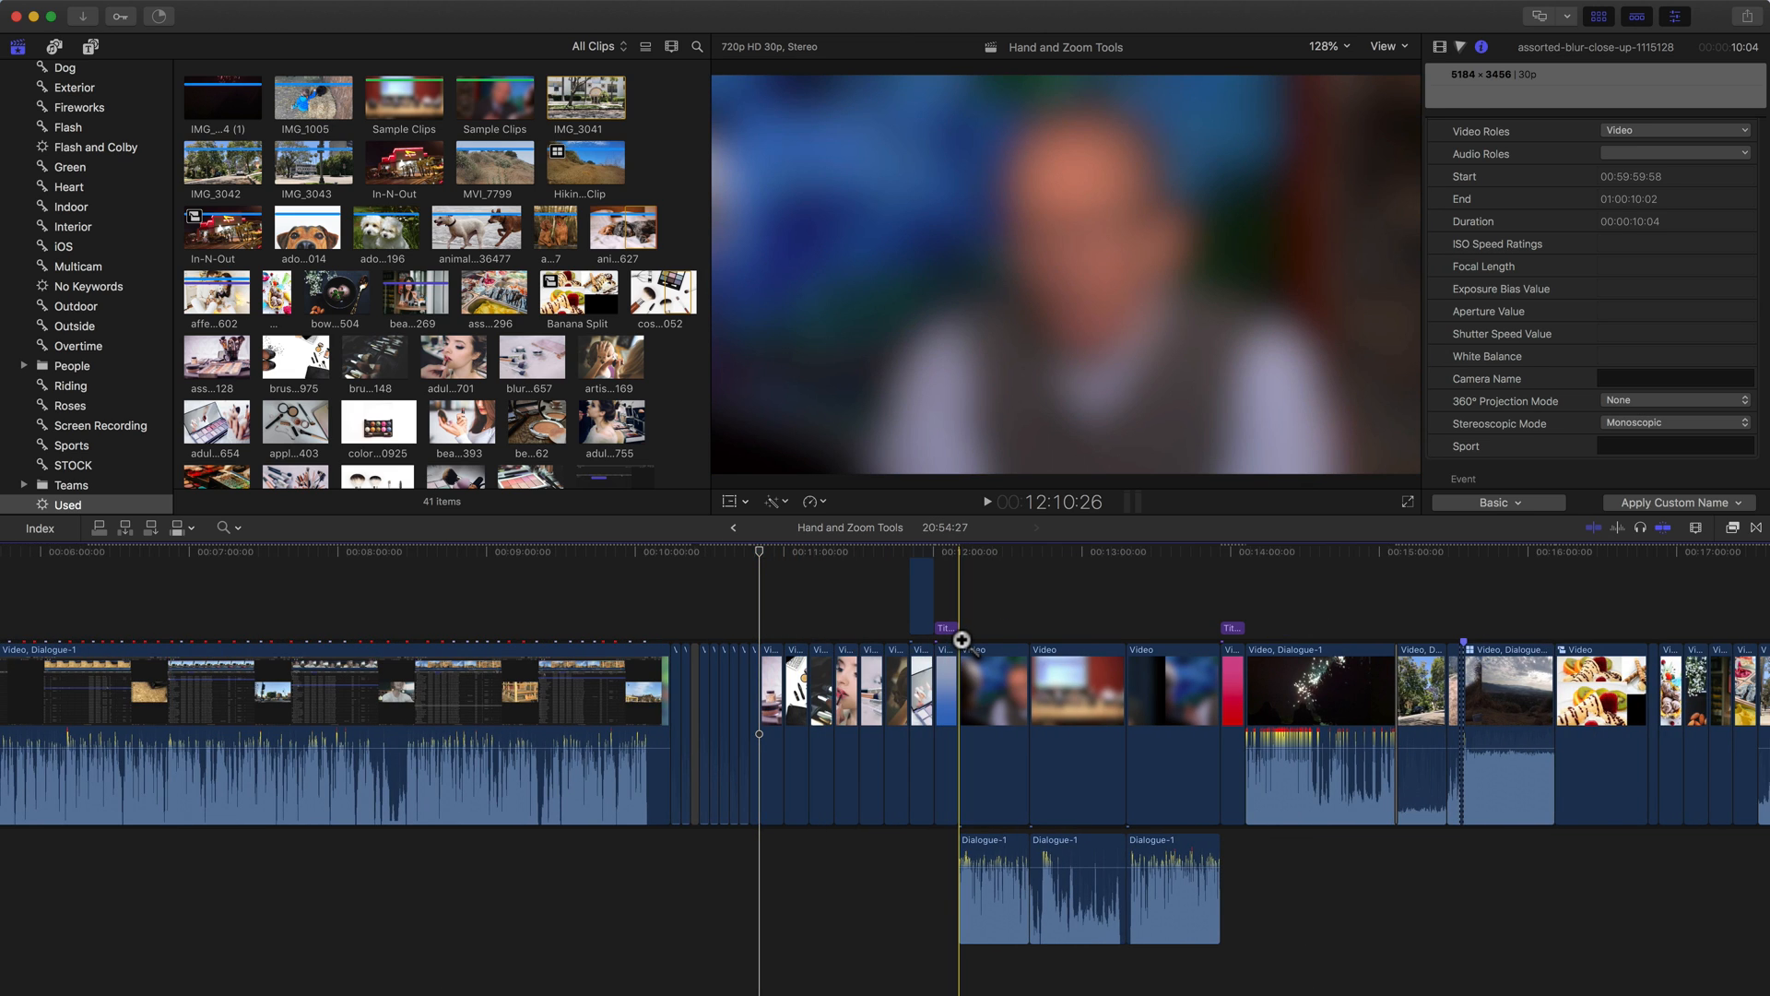
Step: Hide the browser and inspector panels so only the viewer and timeline remain
{"action": "left_click", "coordinate": [177, 527]}
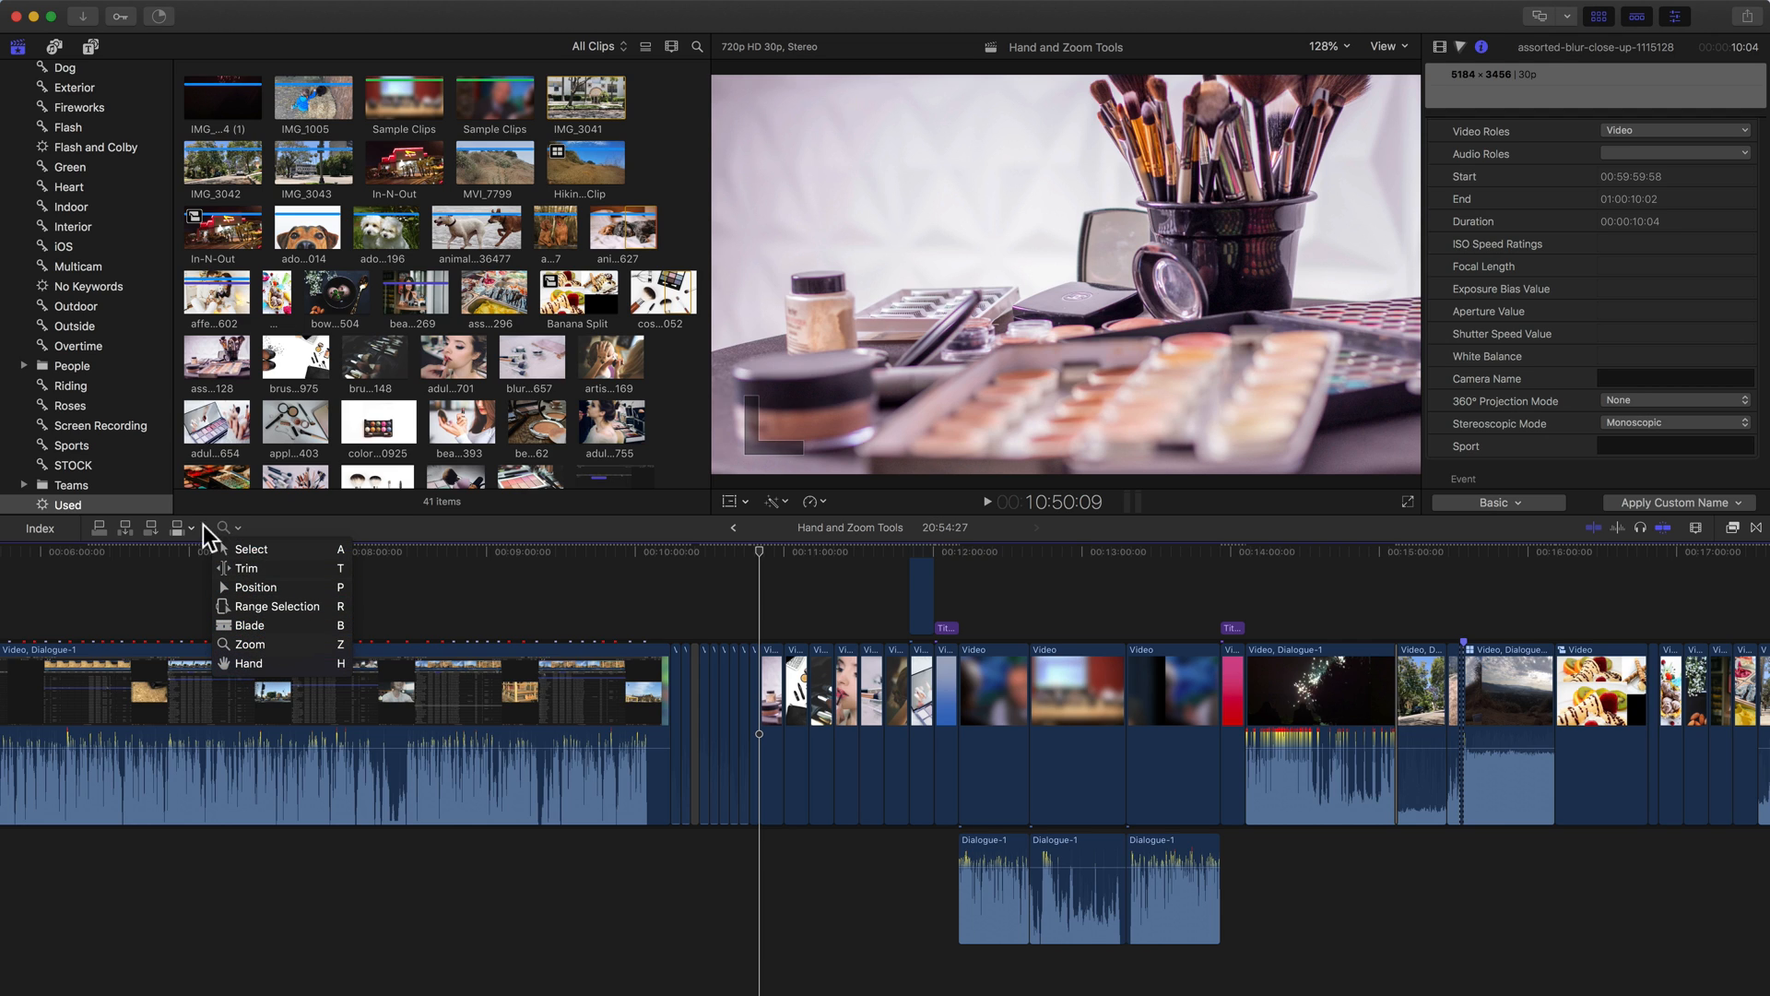
{"action": "left_click", "coordinate": [180, 529]}
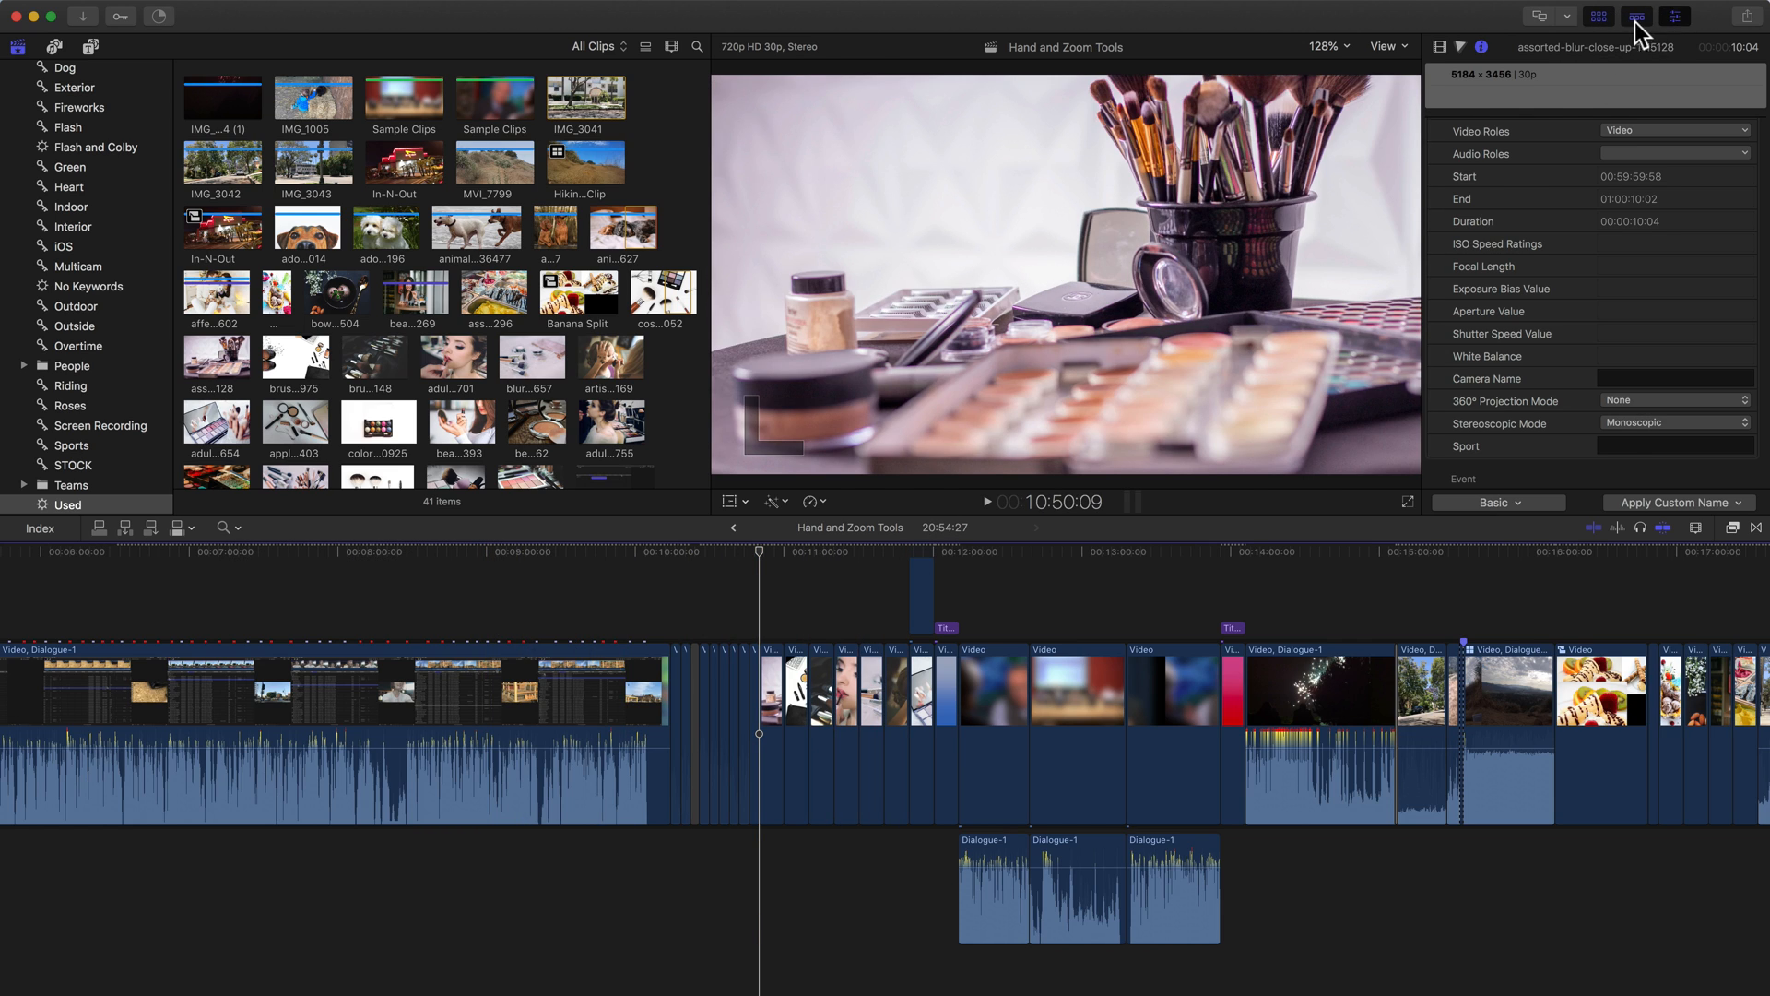
{"action": "left_click", "coordinate": [1642, 17]}
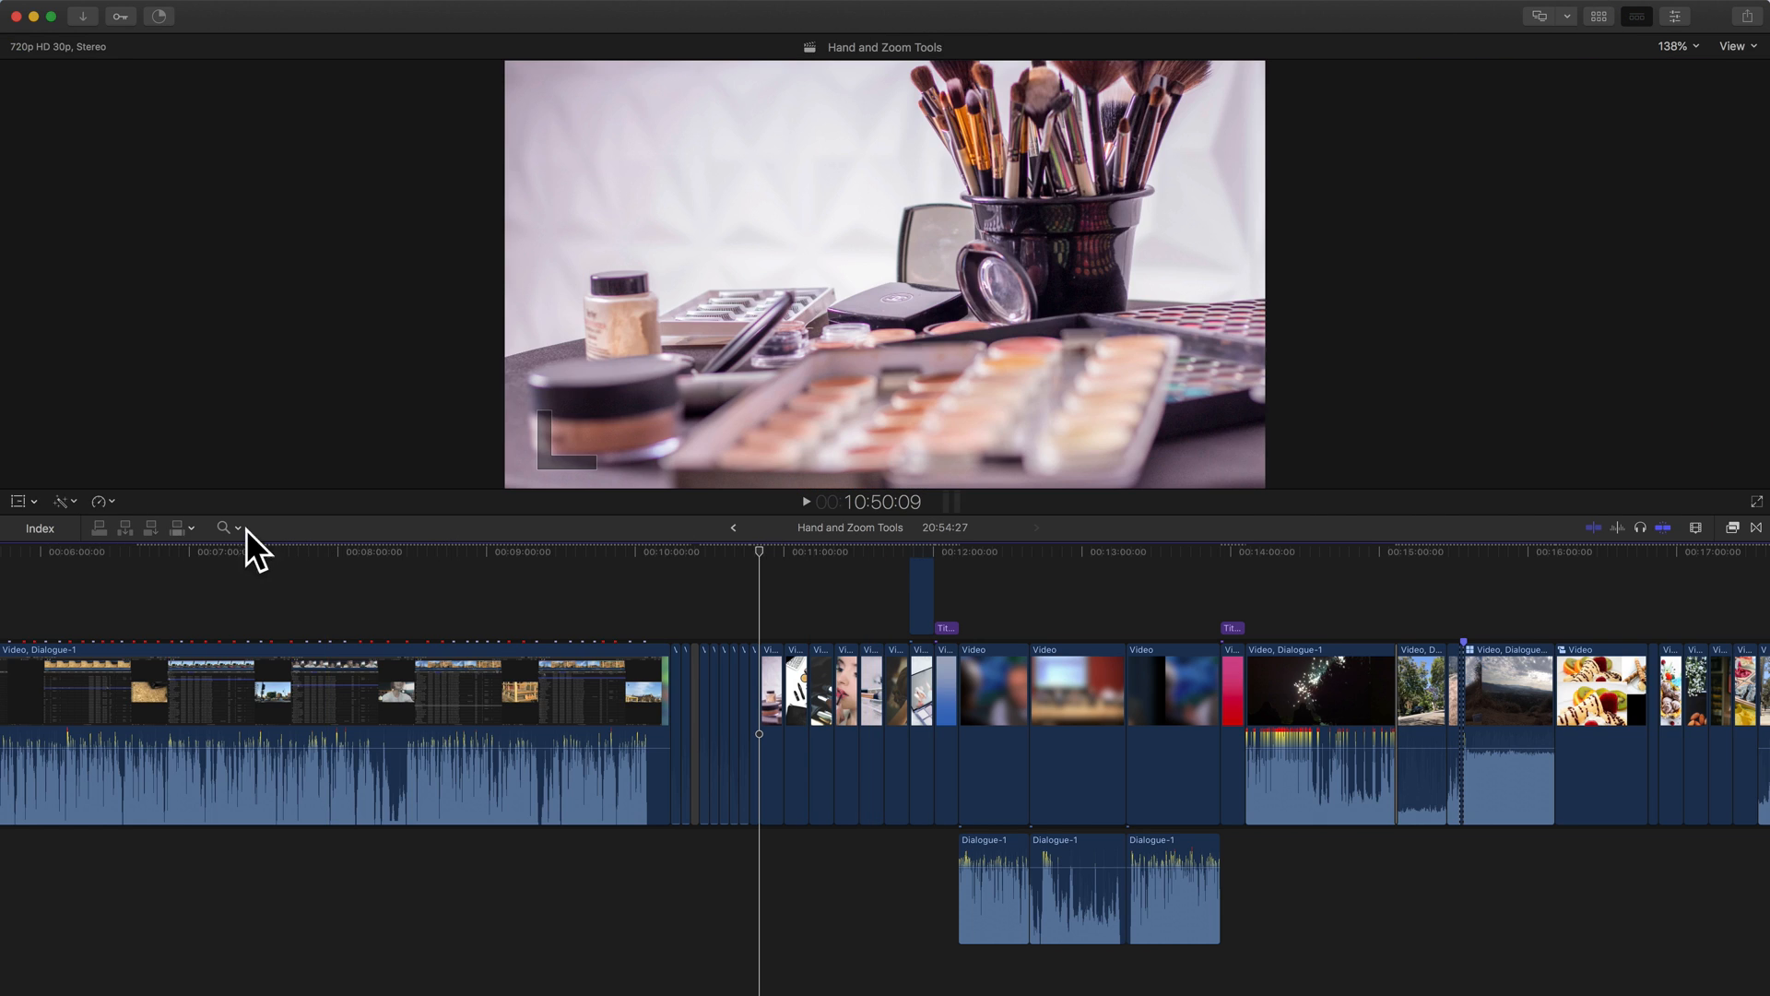
Step: Bring up the Tools pop-up menu listing the editing tools
{"action": "left_click", "coordinate": [178, 527]}
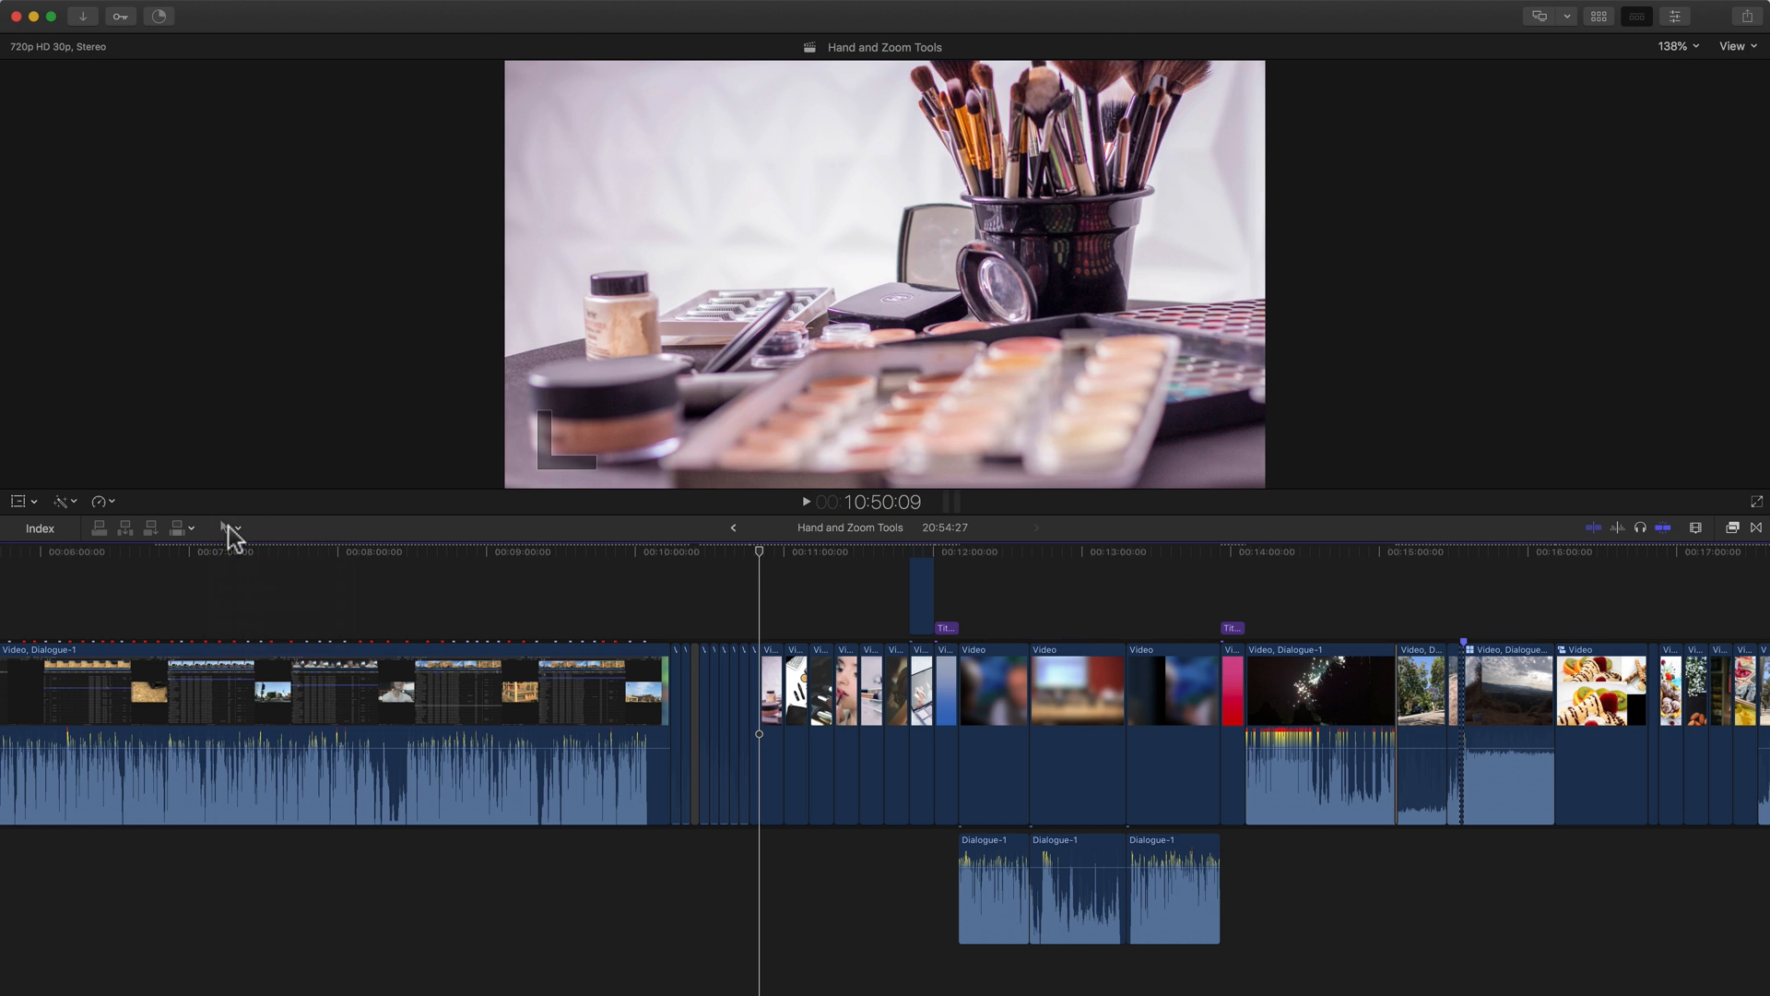
{"action": "mouse_move", "coordinate": [233, 533]}
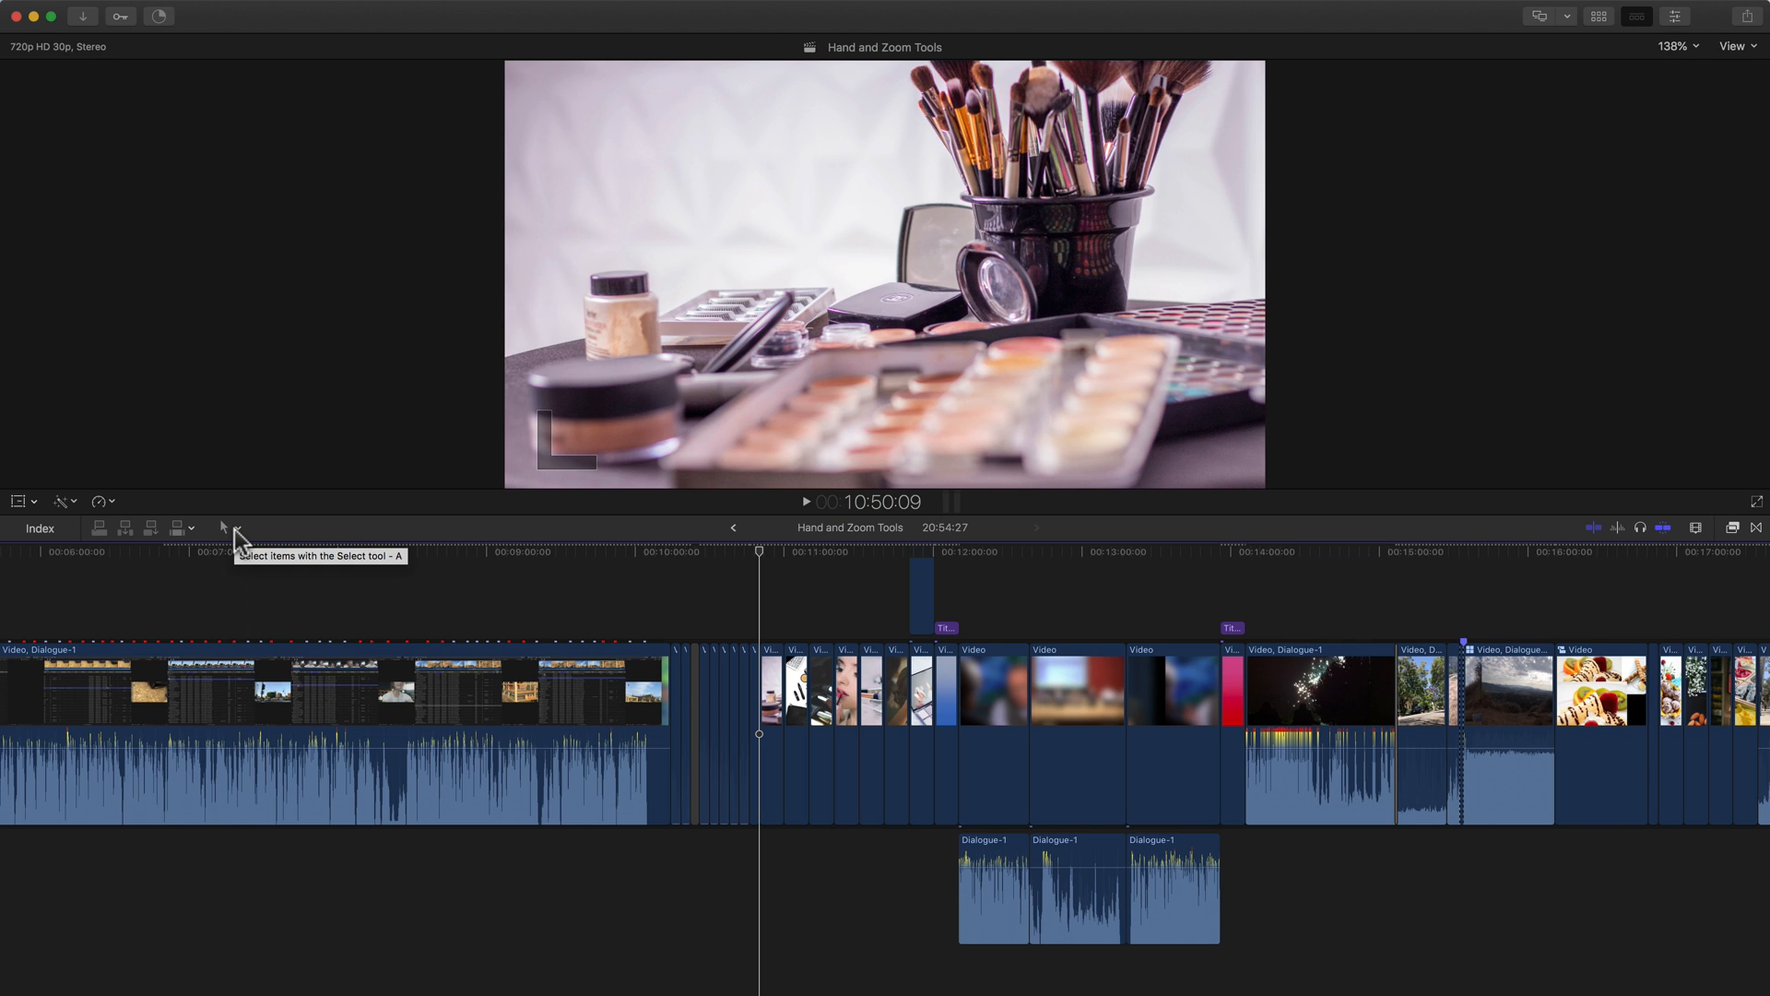
{"action": "left_click", "coordinate": [223, 528]}
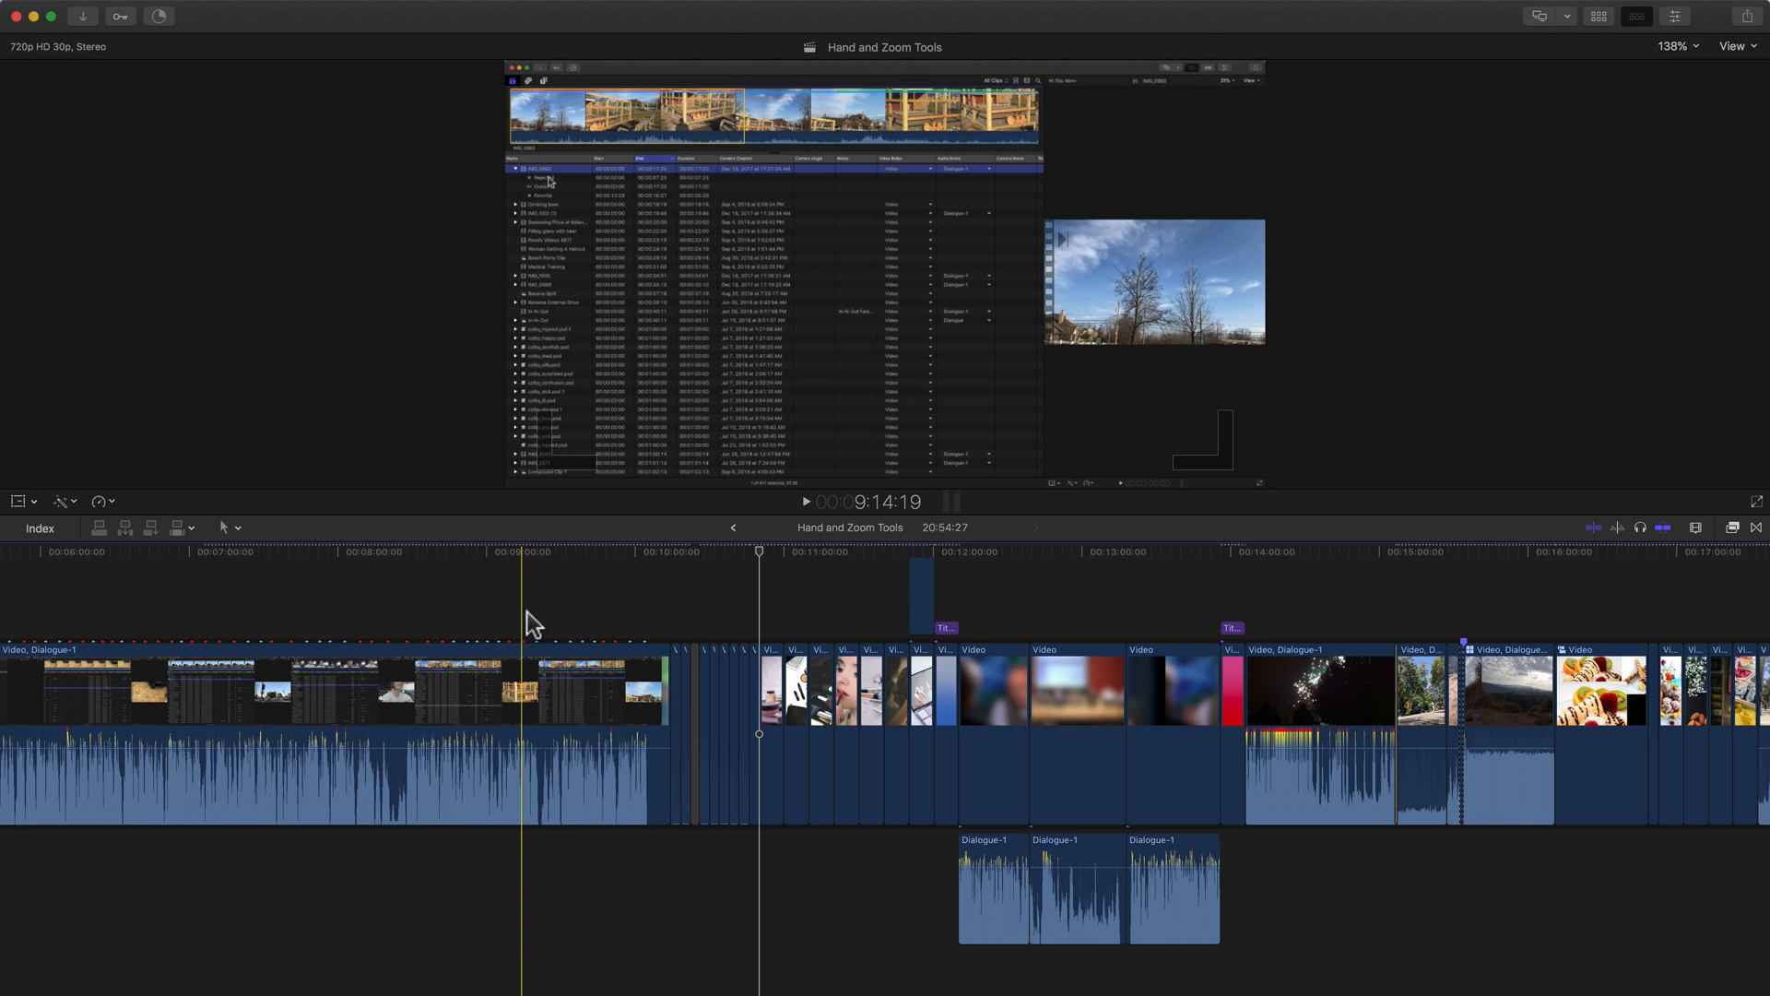
{"action": "left_click", "coordinate": [229, 527]}
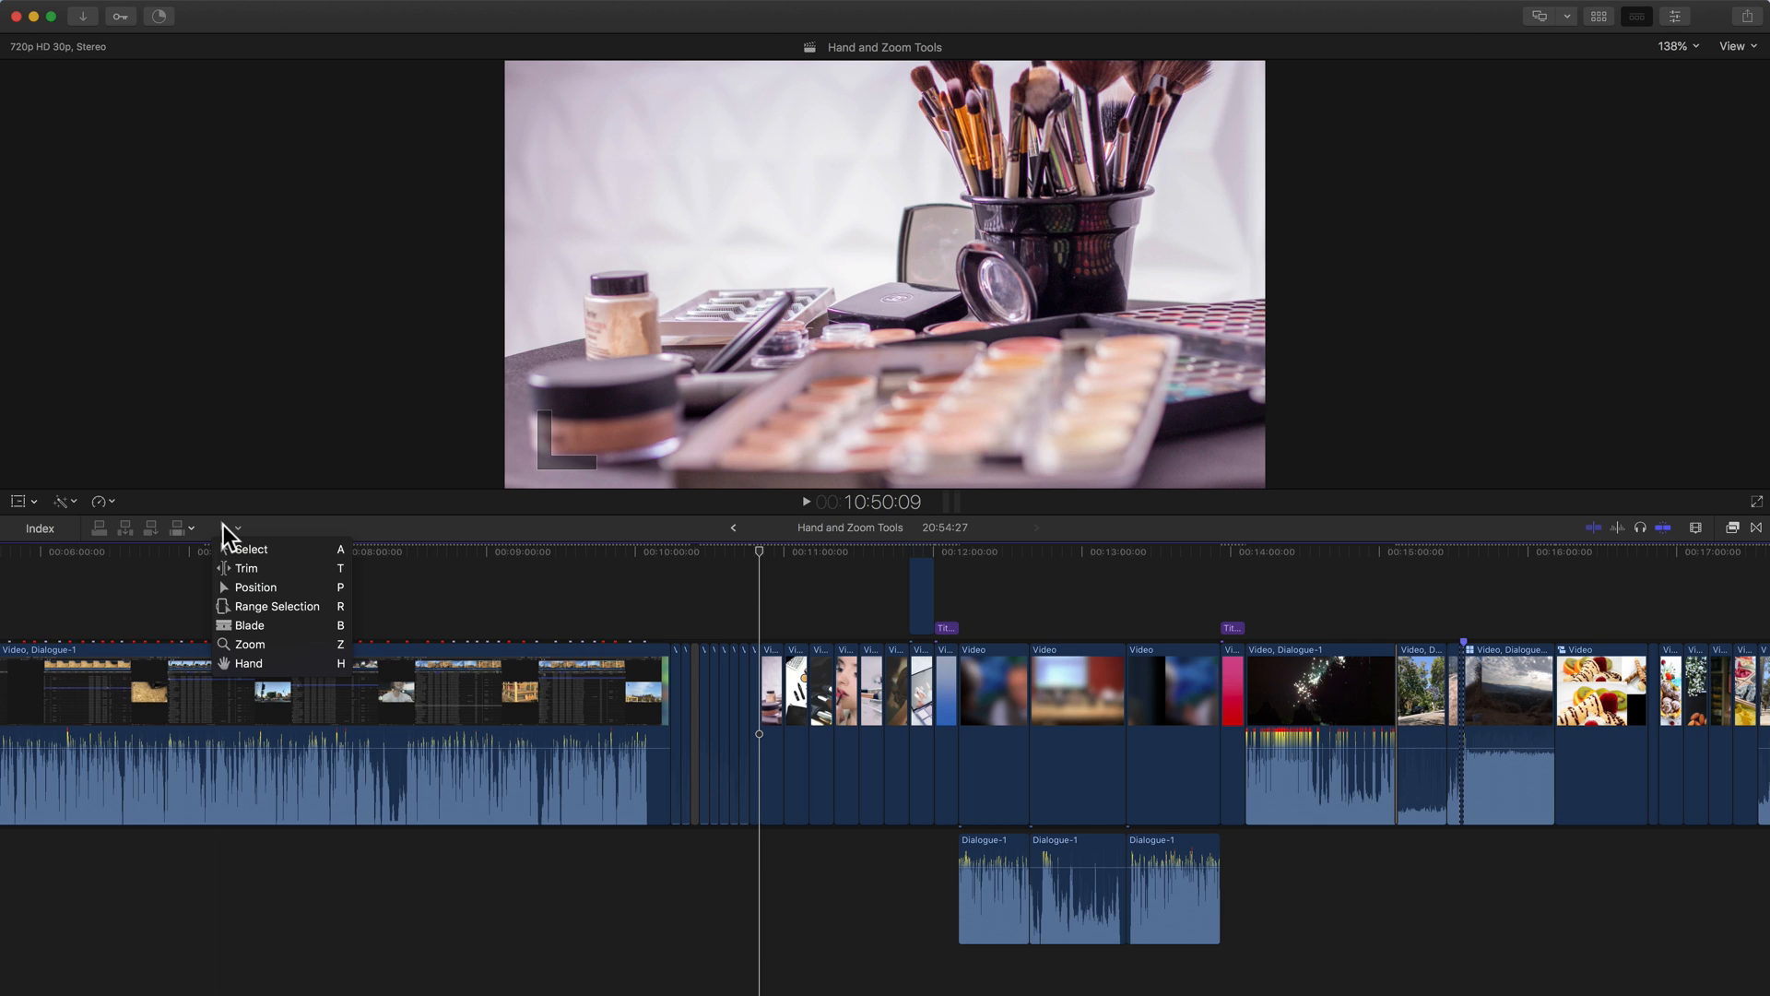
{"action": "mouse_move", "coordinate": [247, 668]}
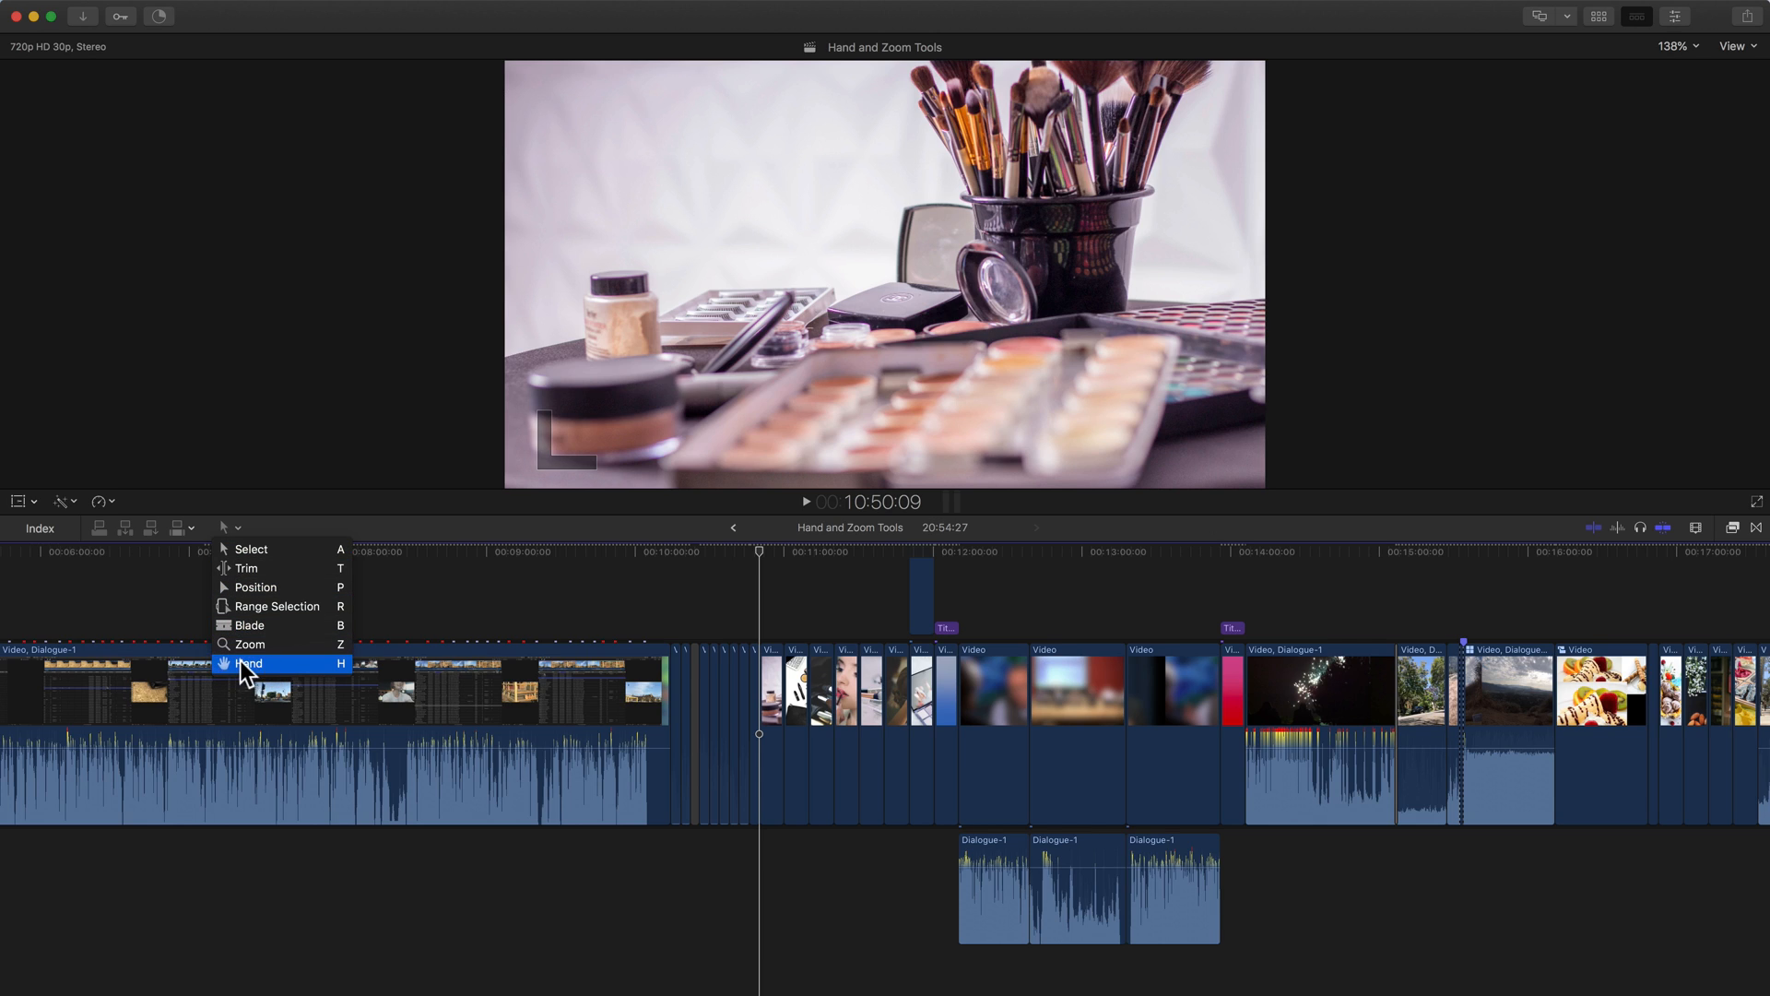
{"action": "mouse_move", "coordinate": [256, 668]}
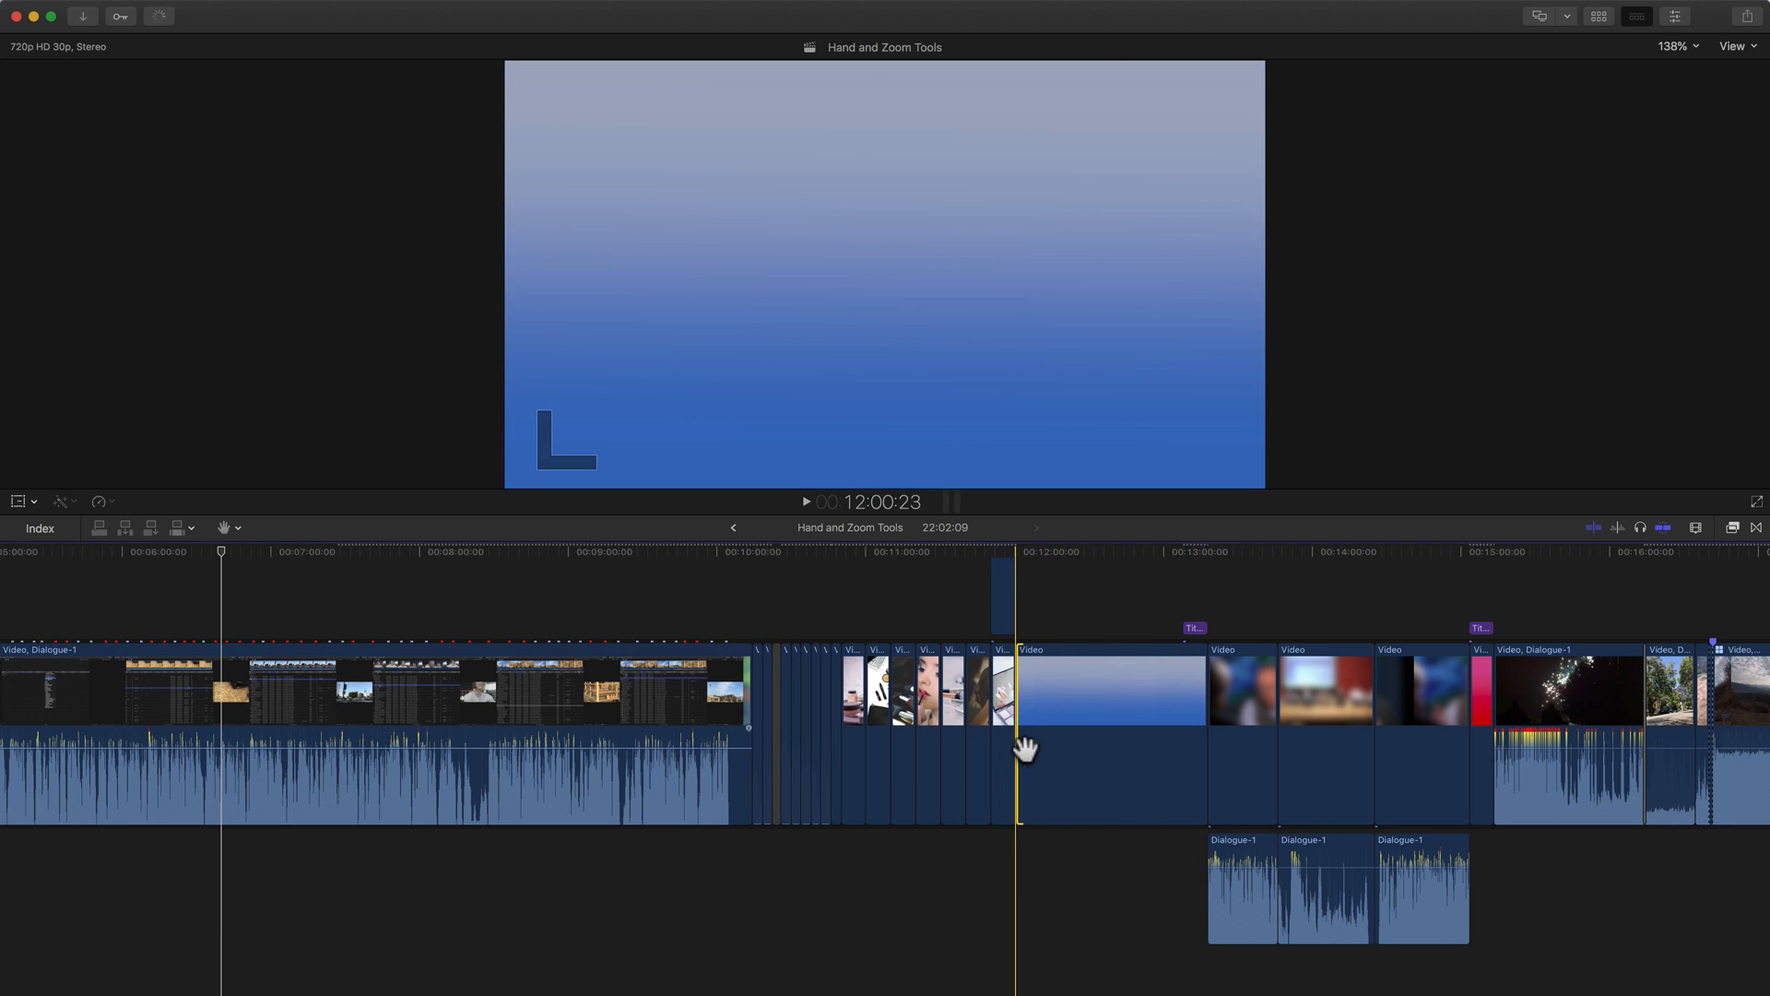
Step: Collapse timeline clips to minimum height and zoom out to show the whole project
{"action": "left_click", "coordinate": [1696, 528]}
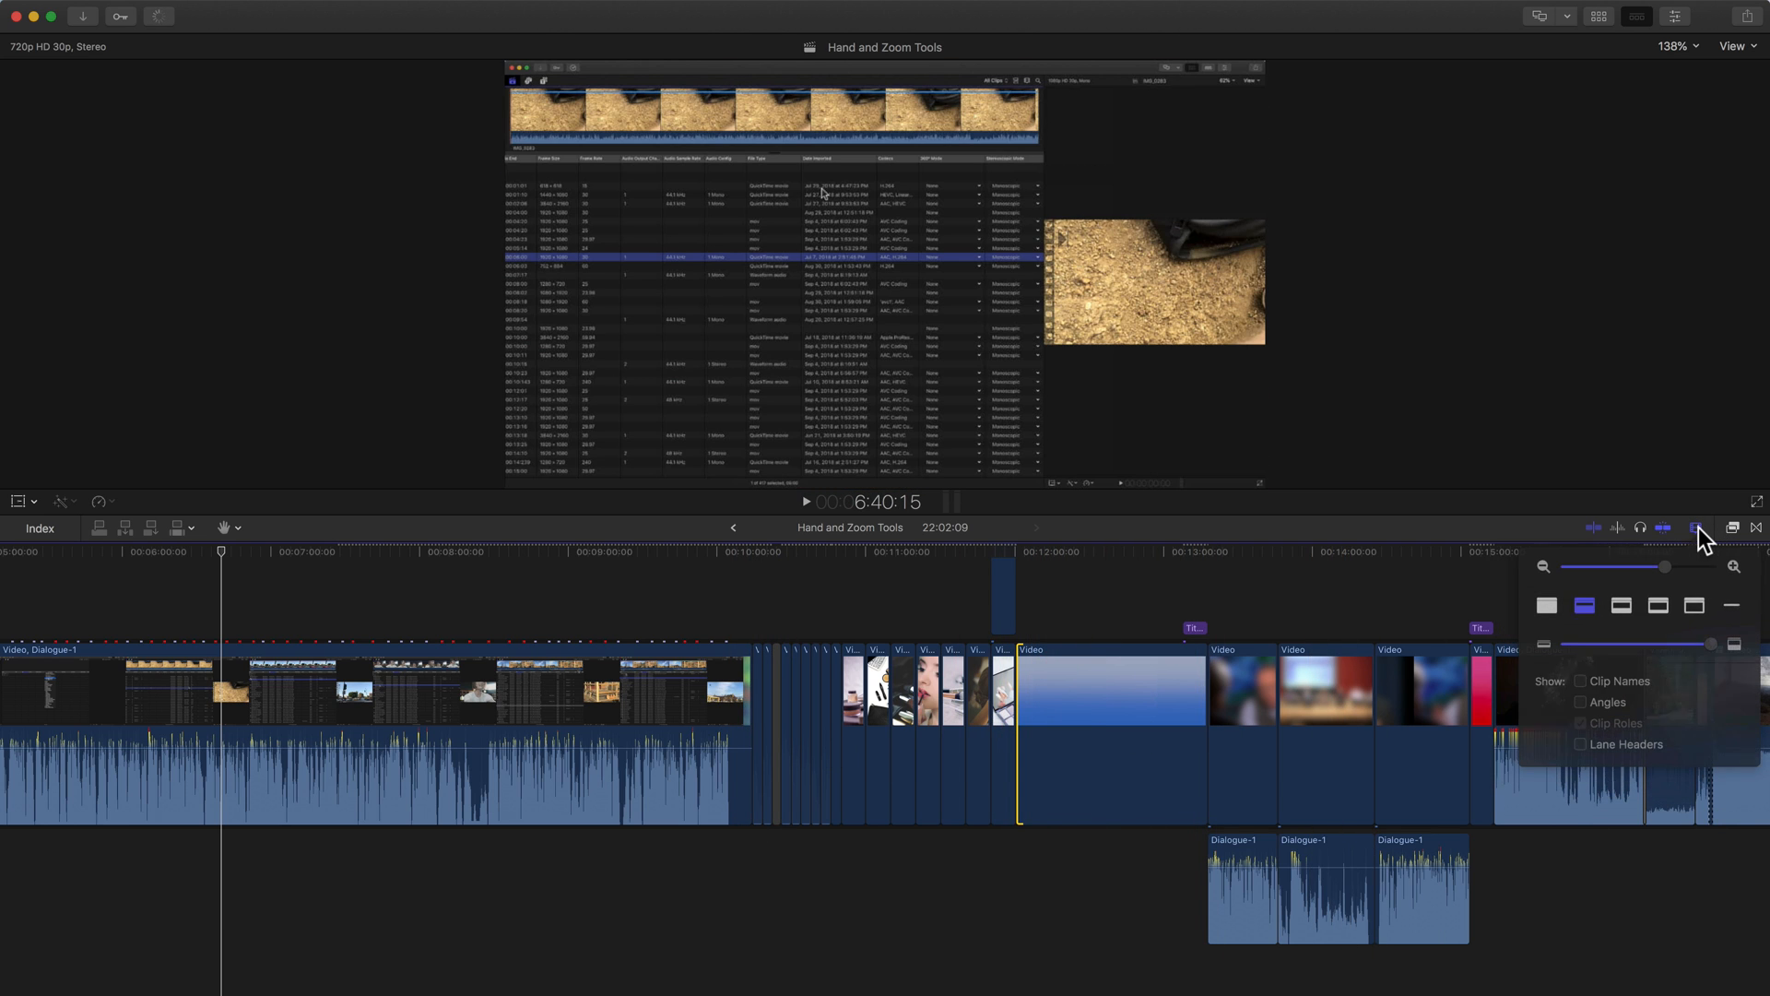
{"action": "left_click_drag", "start_coordinate": [1681, 642], "coordinate": [1637, 643]}
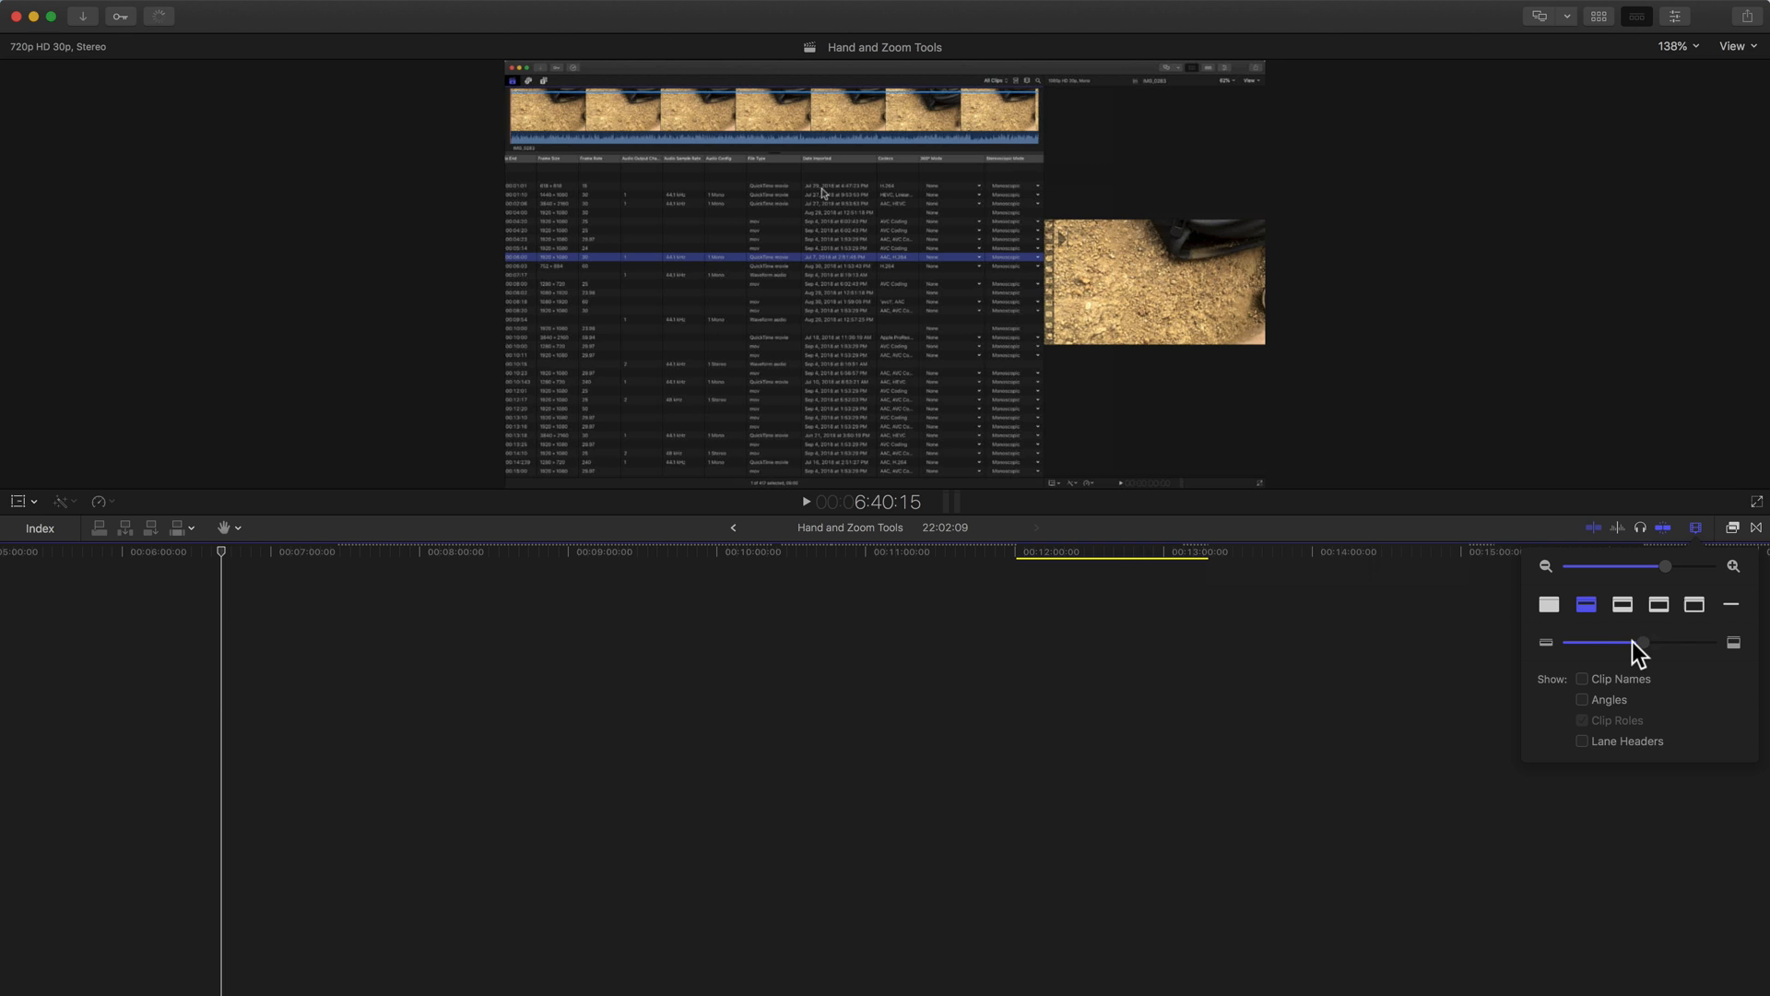
{"action": "left_click_drag", "start_coordinate": [1637, 642], "coordinate": [1567, 641]}
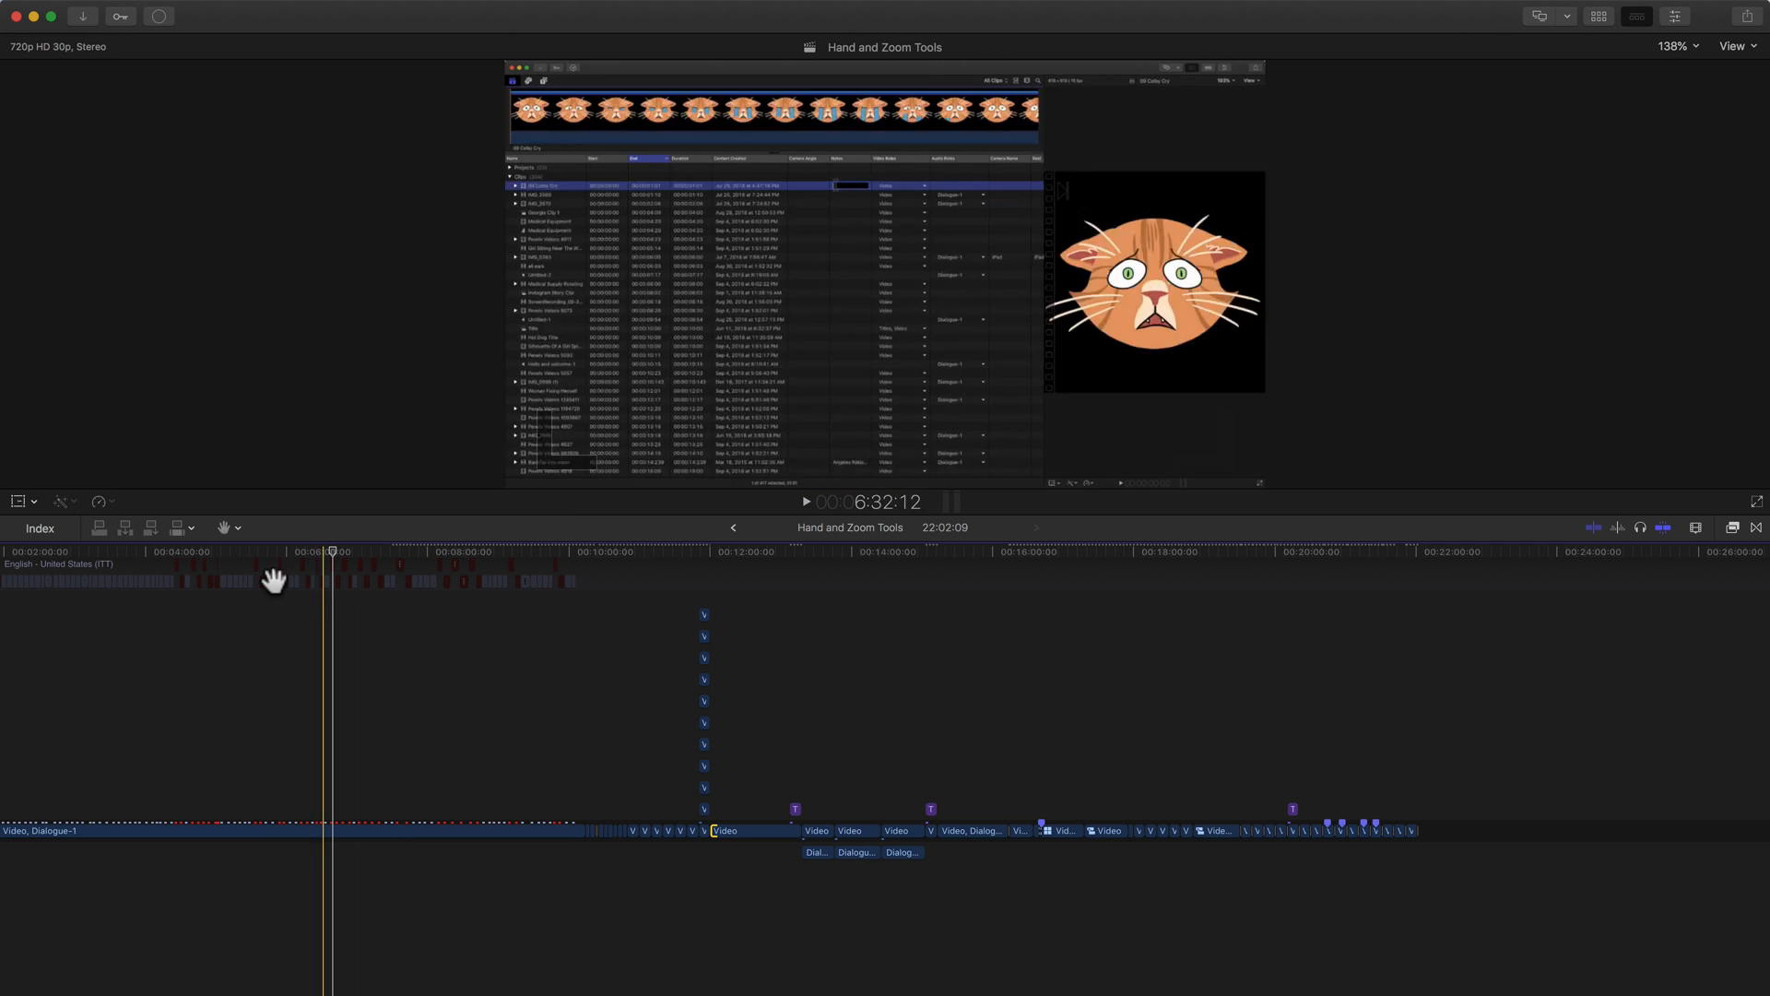
Step: Activate the Zoom tool (Z) and zoom the timeline in around the 13-minute mark
{"action": "left_click", "coordinate": [224, 528]}
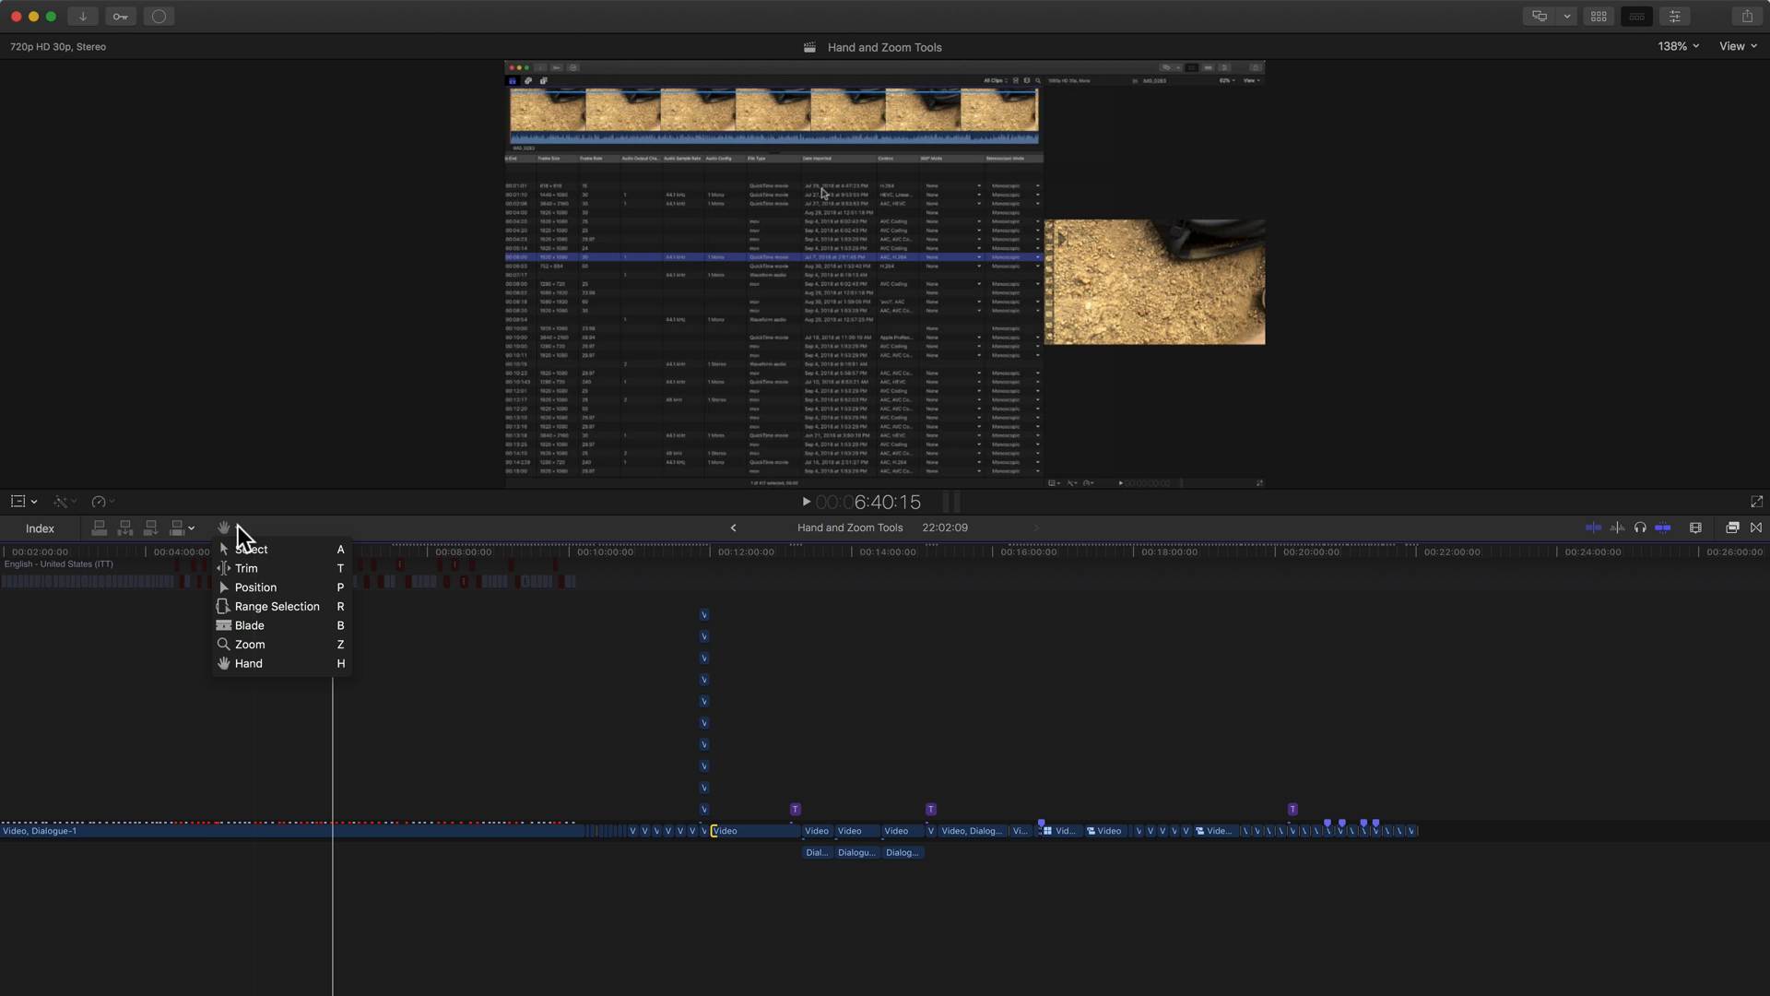
{"action": "left_click", "coordinate": [249, 644]}
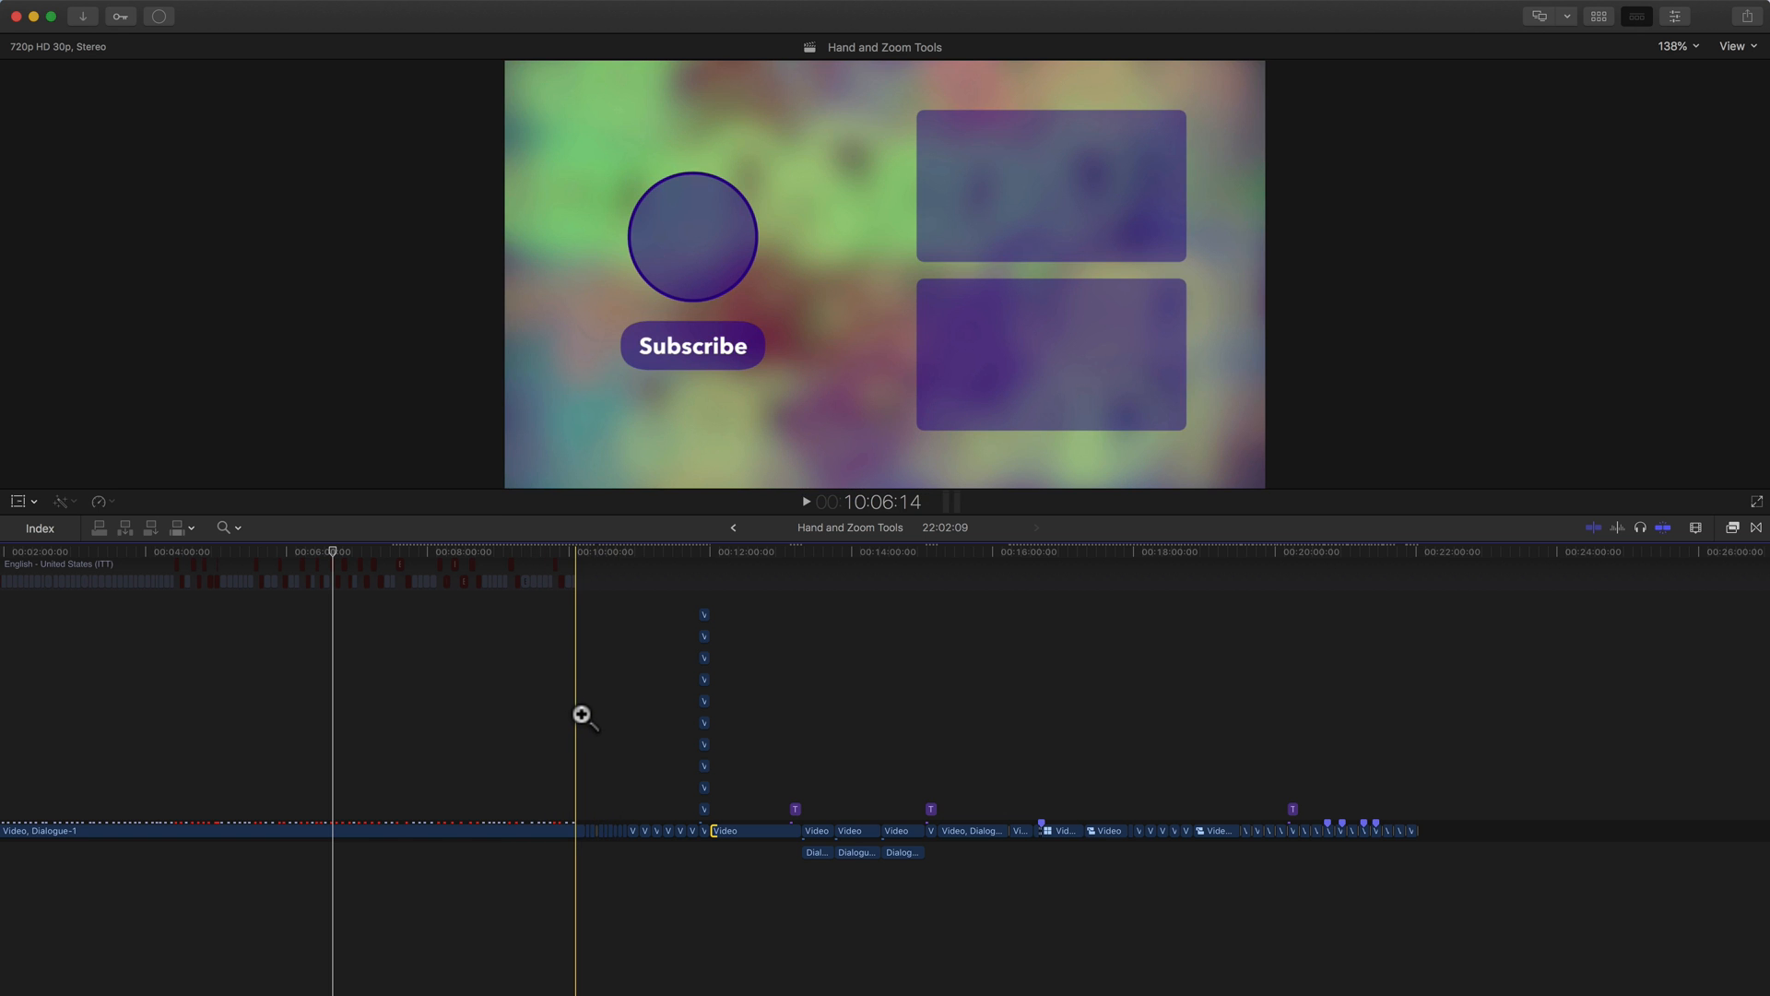
{"action": "left_click", "coordinate": [222, 527]}
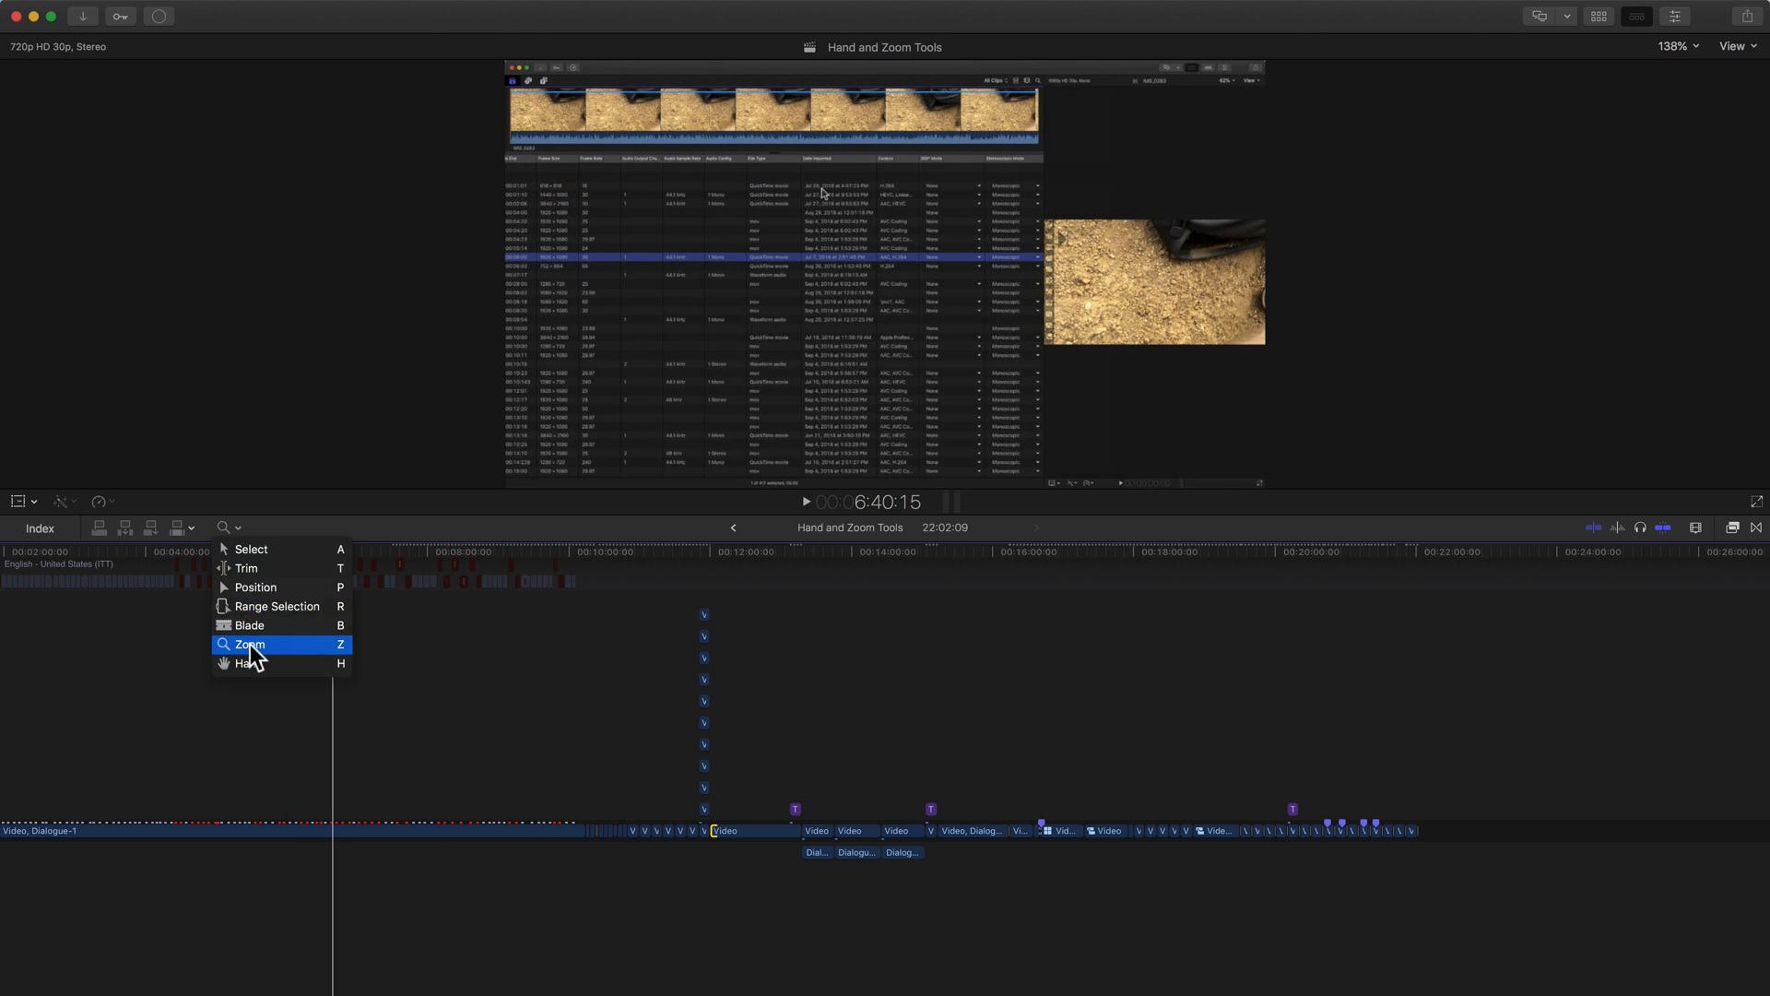
{"action": "mouse_move", "coordinate": [241, 554]}
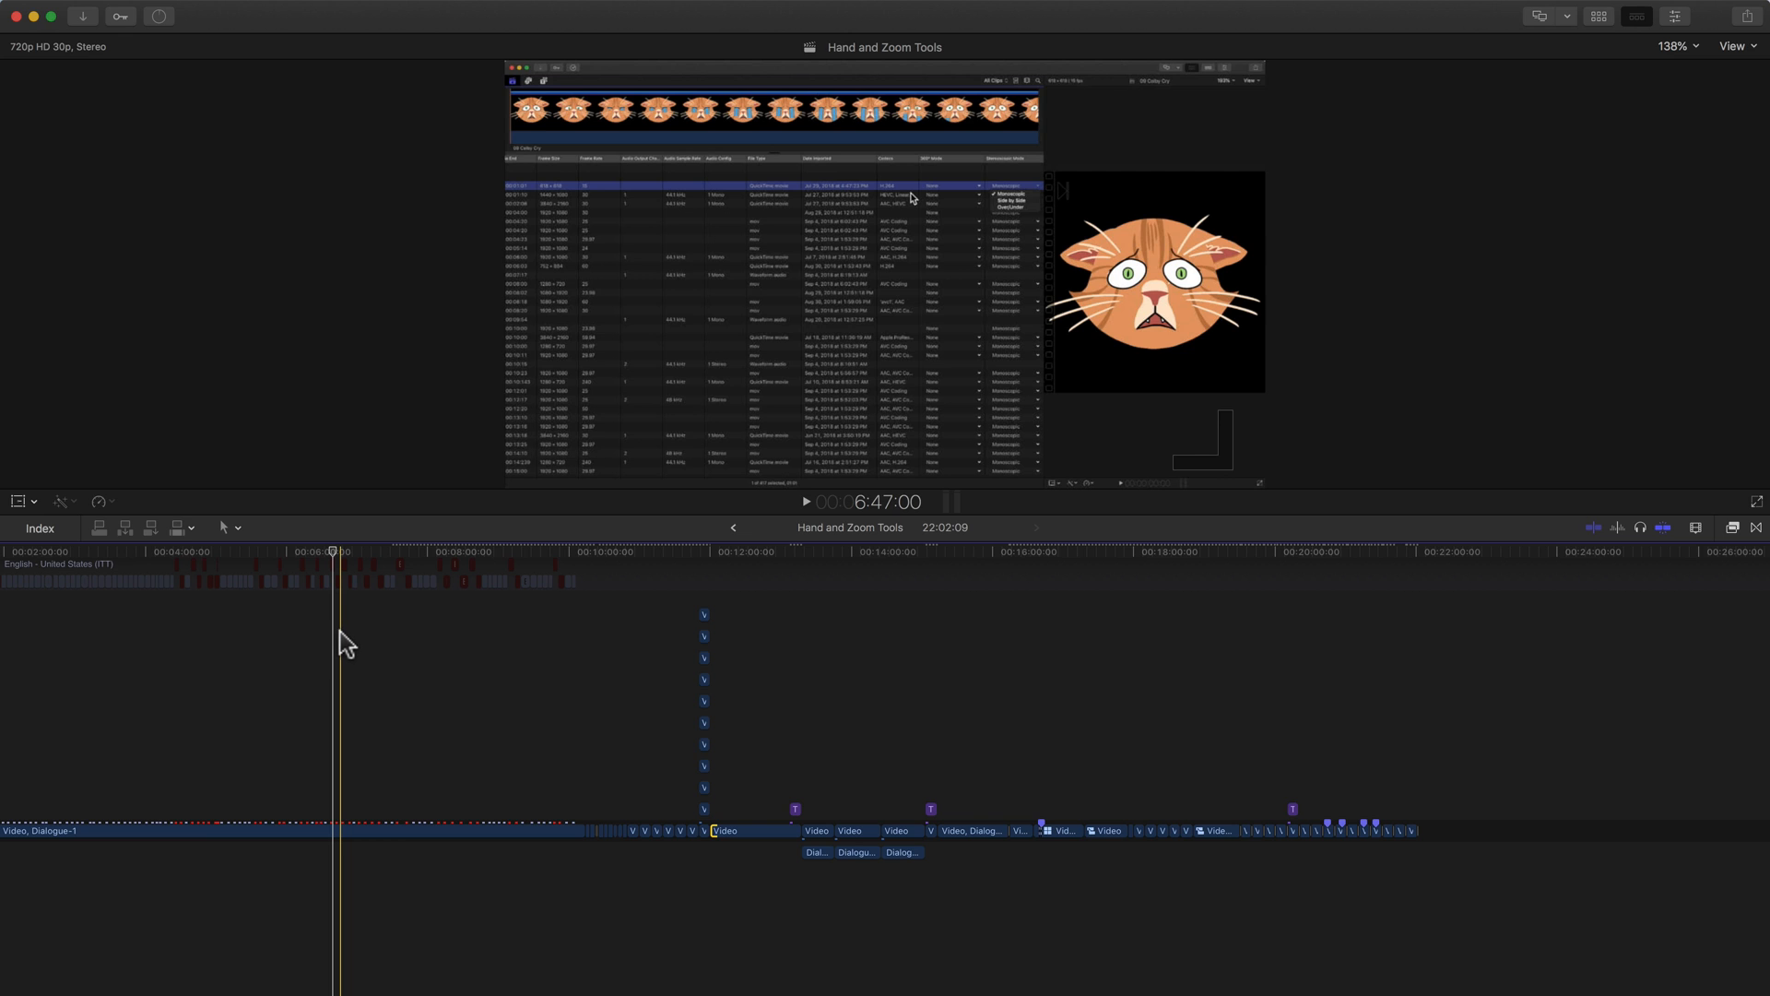
{"action": "key", "text": "z"}
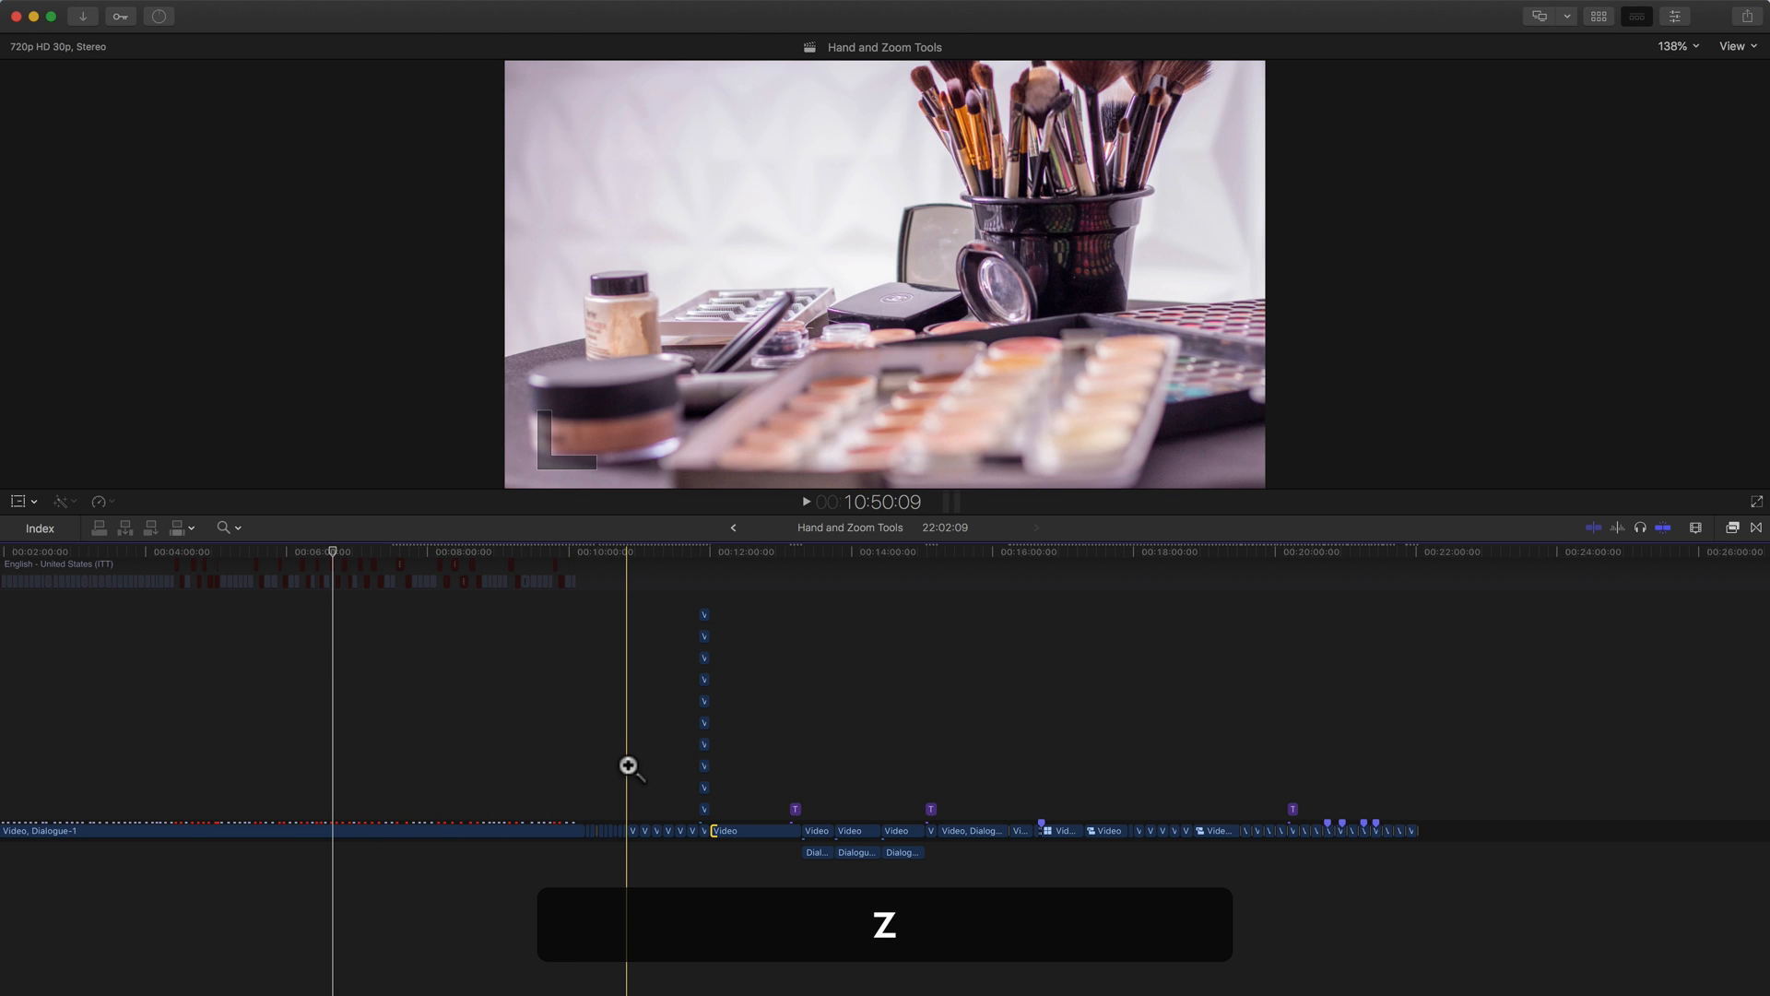
{"action": "left_click", "coordinate": [738, 710]}
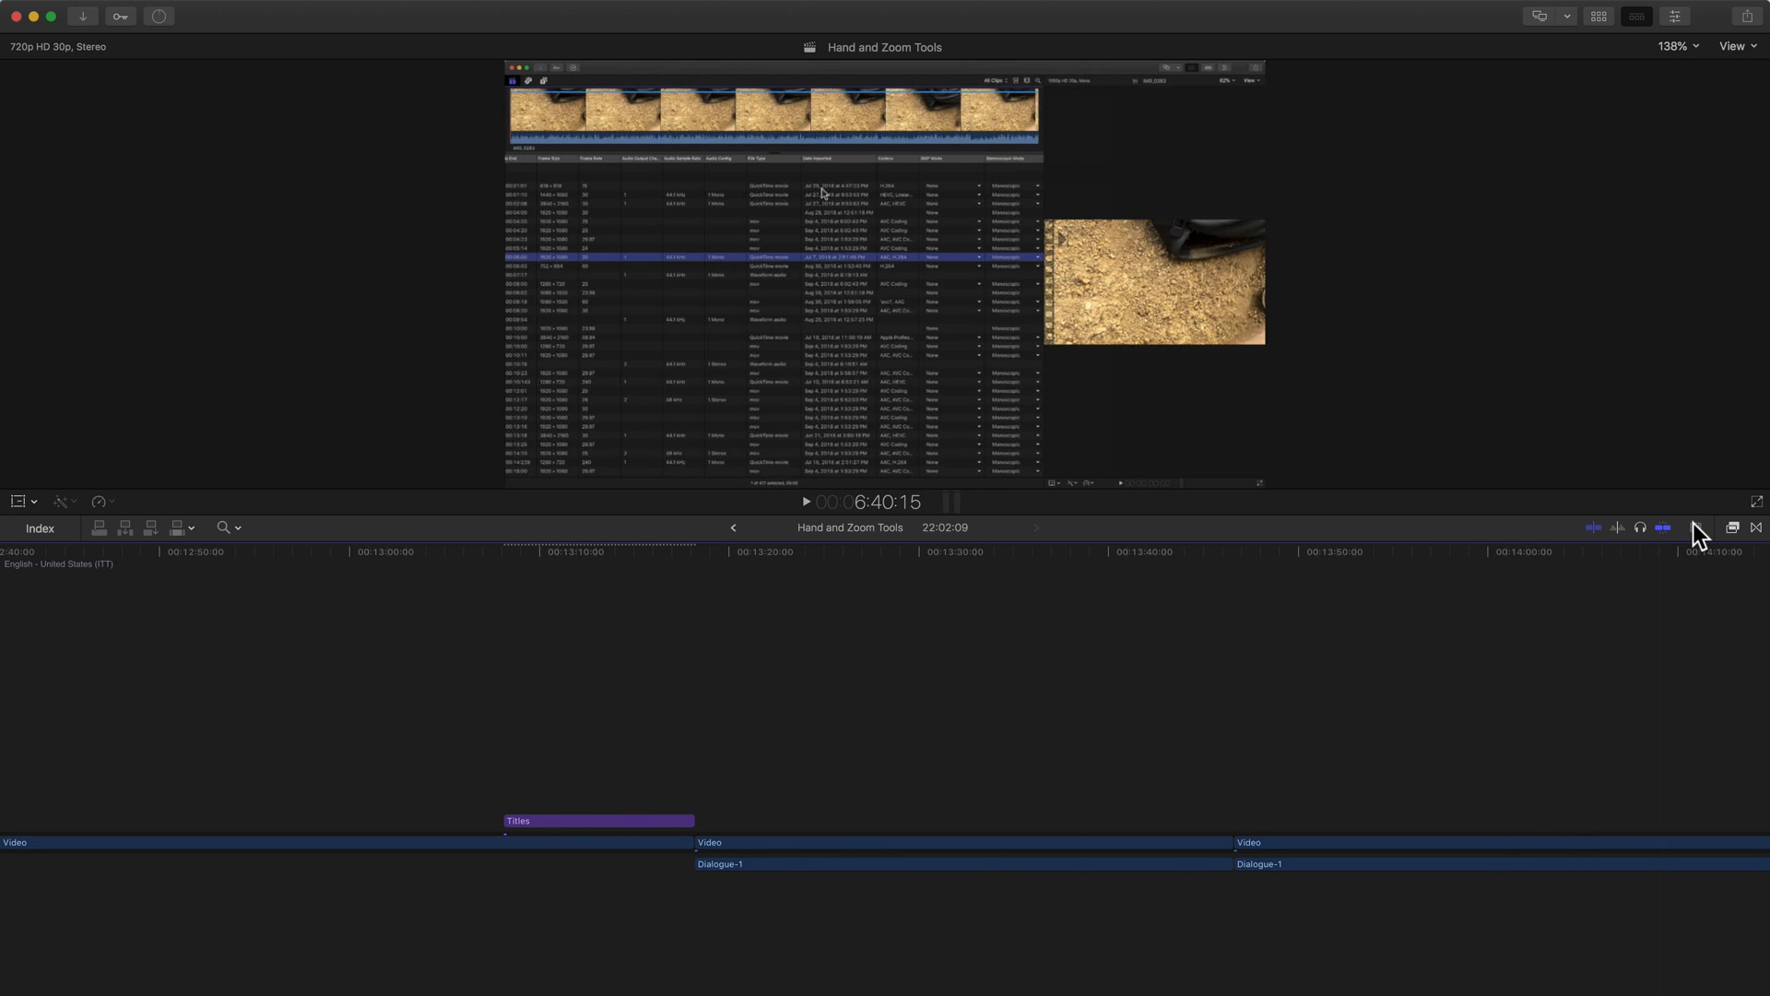
Step: Enlarge clip height in Clip Appearance and zoom further into the timeline near 13:18
{"action": "left_click", "coordinate": [1694, 527]}
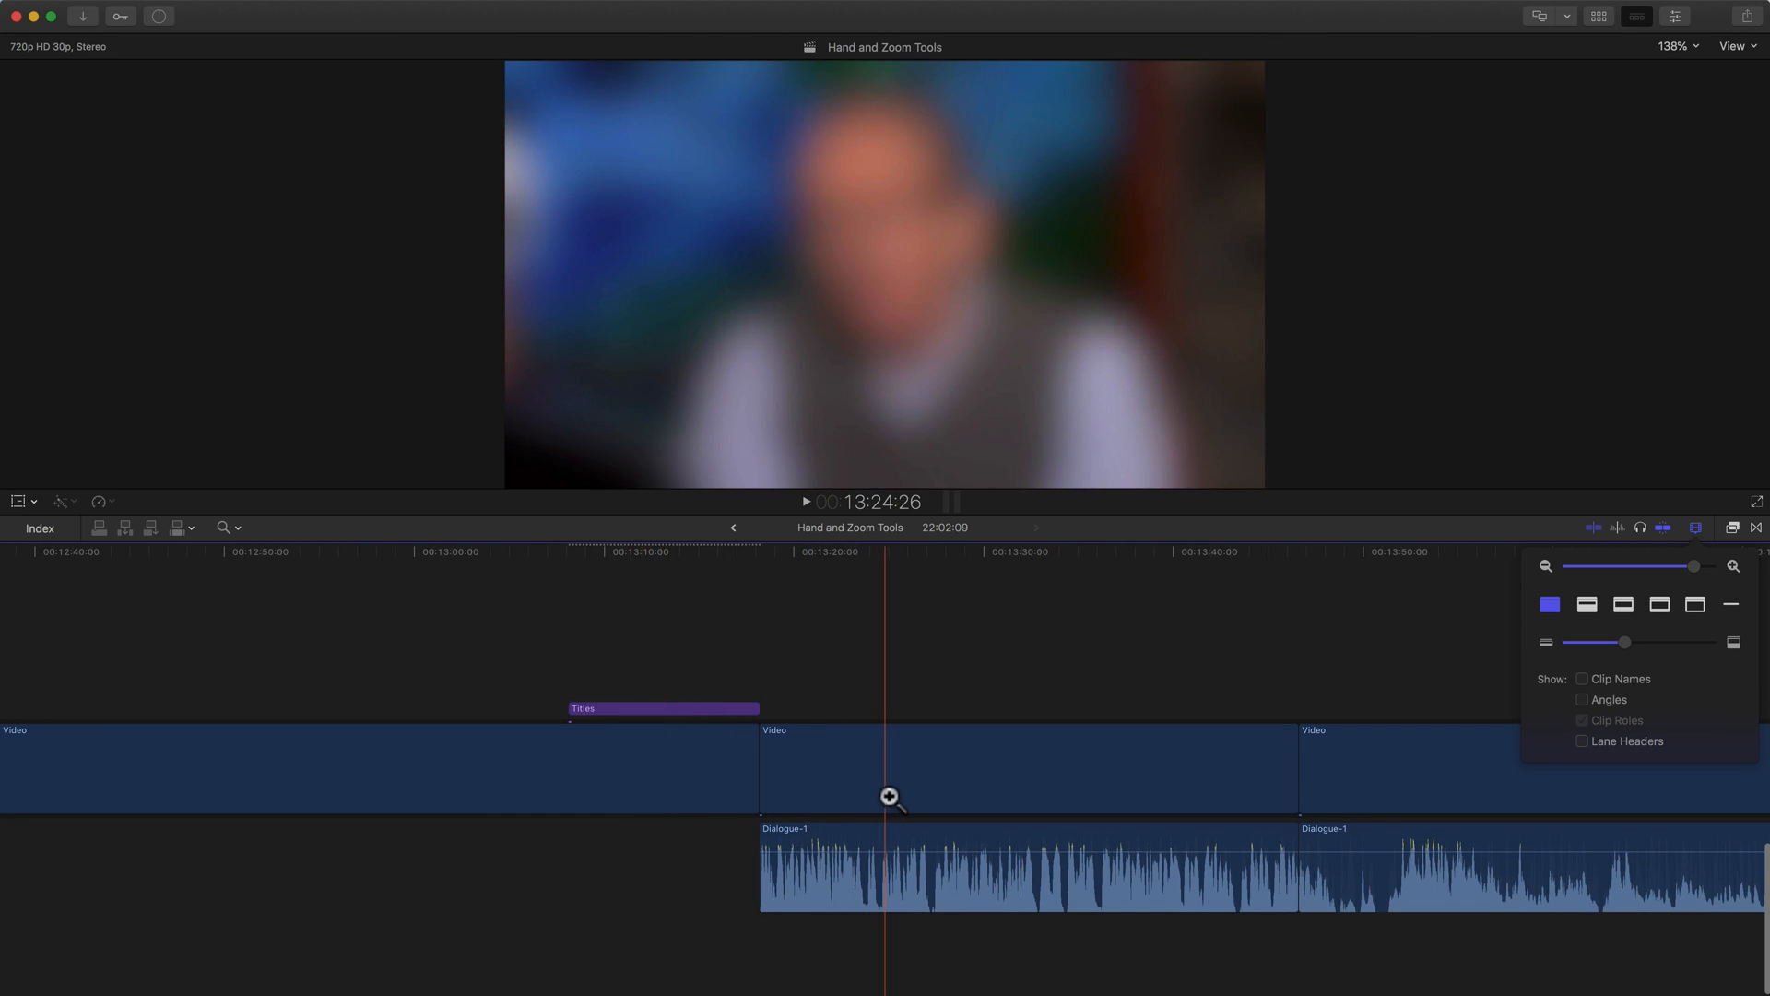
{"action": "left_click", "coordinate": [890, 796]}
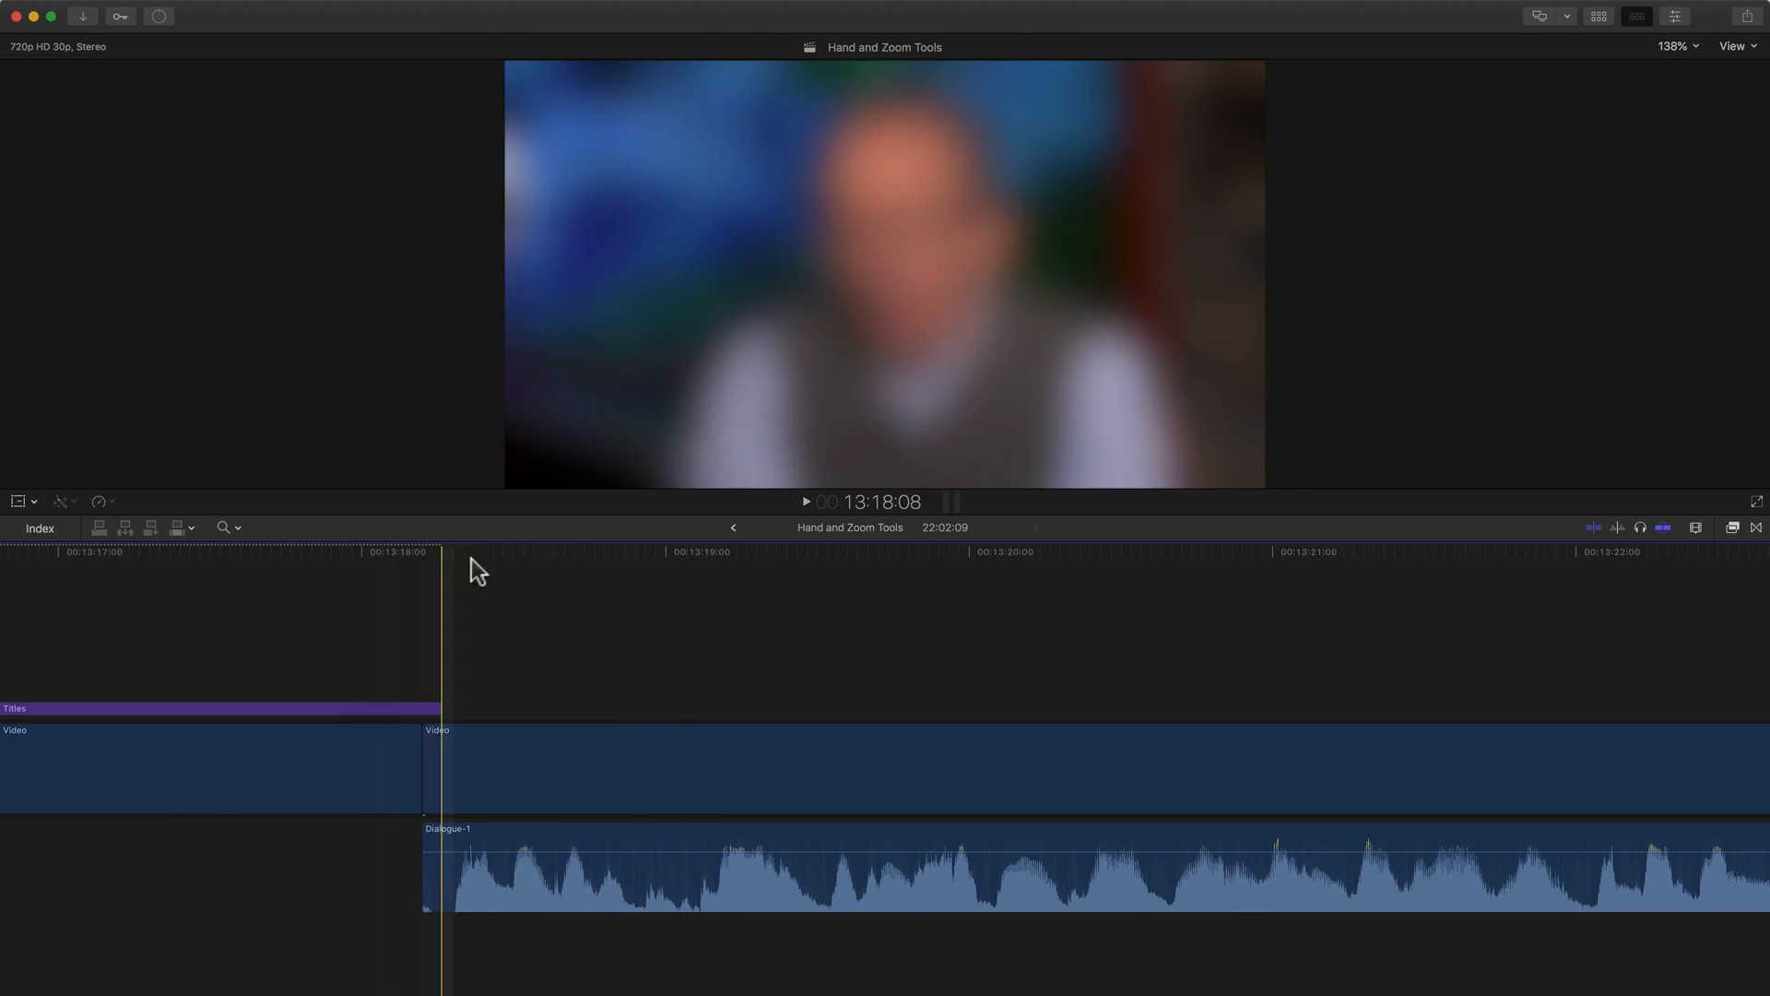
{"action": "left_click", "coordinate": [644, 584]}
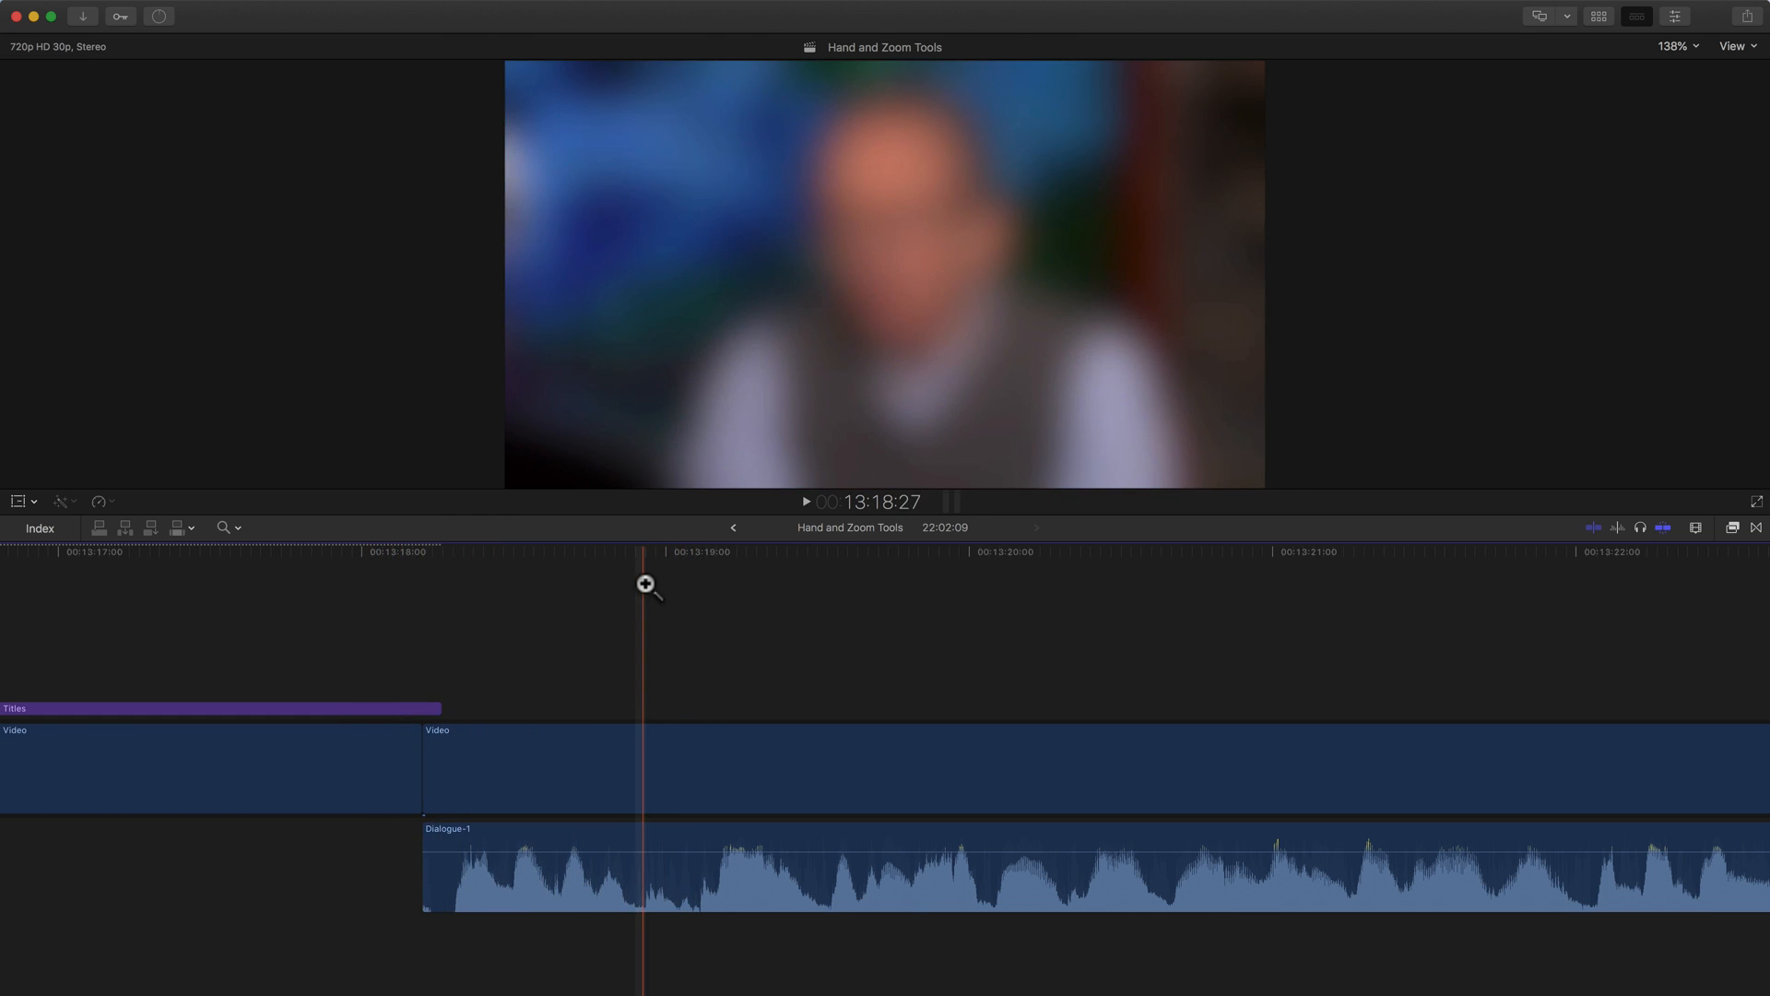
{"action": "left_click", "coordinate": [519, 685]}
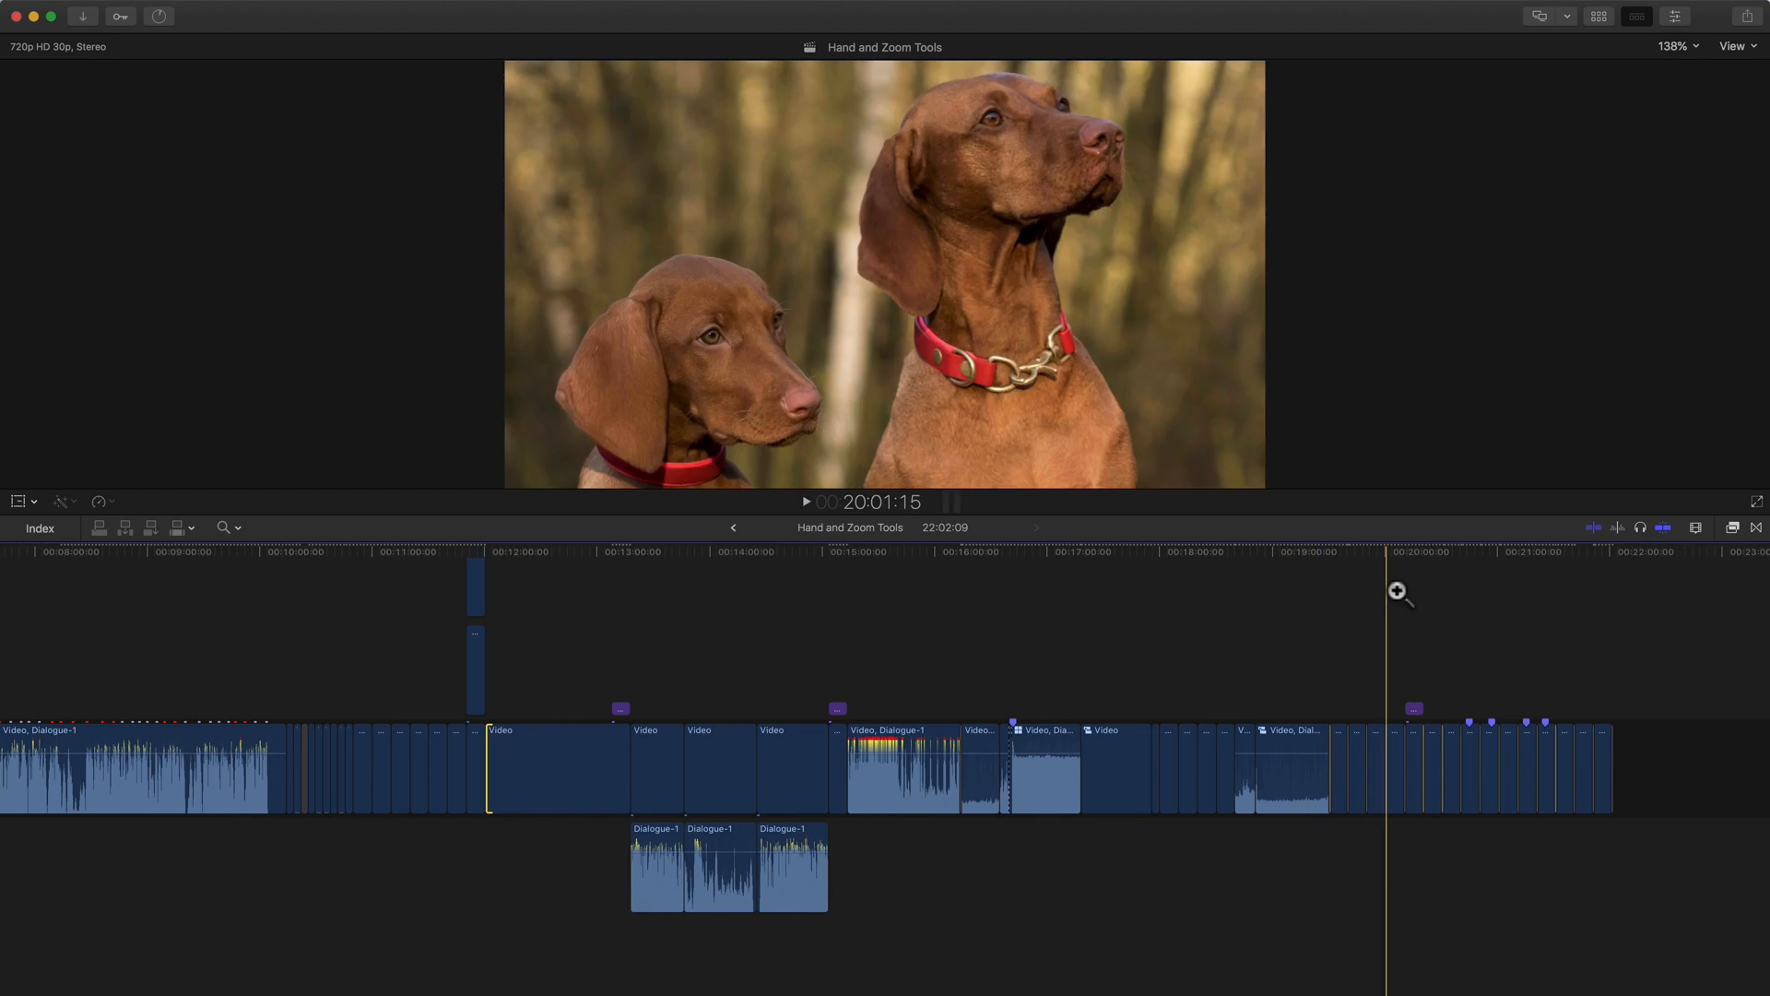
{"action": "mouse_move", "coordinate": [1387, 590]}
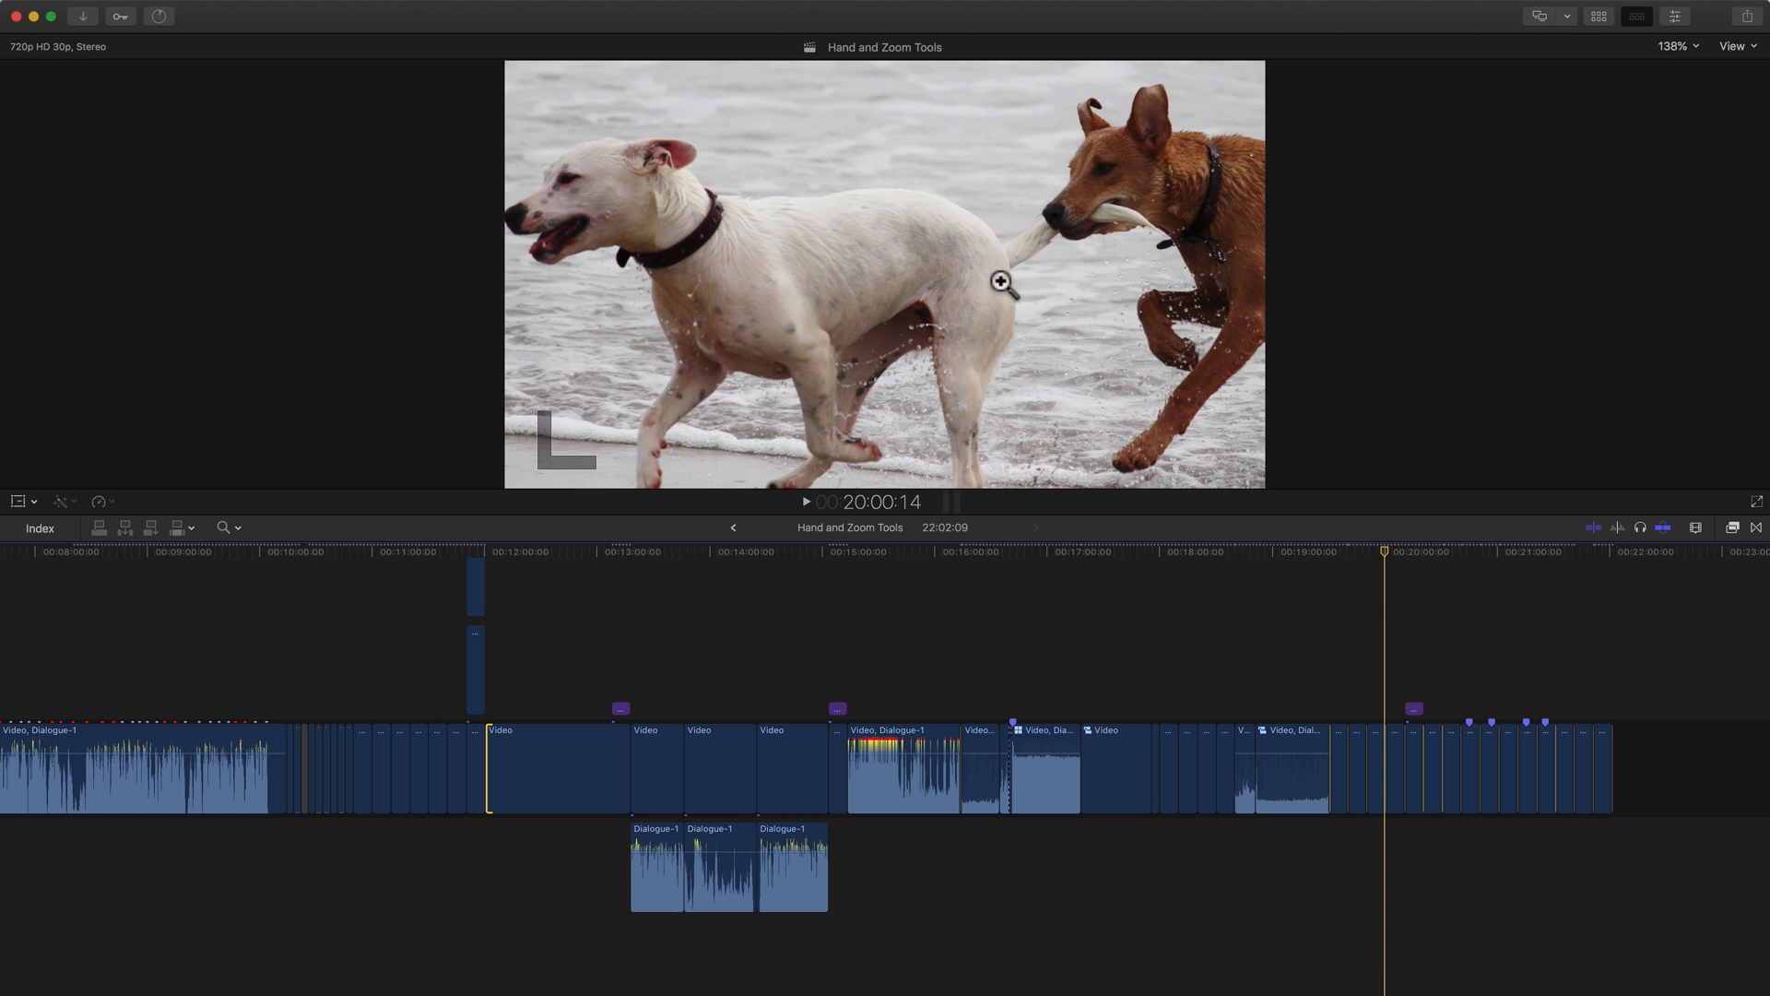
{"action": "mouse_move", "coordinate": [1108, 168]}
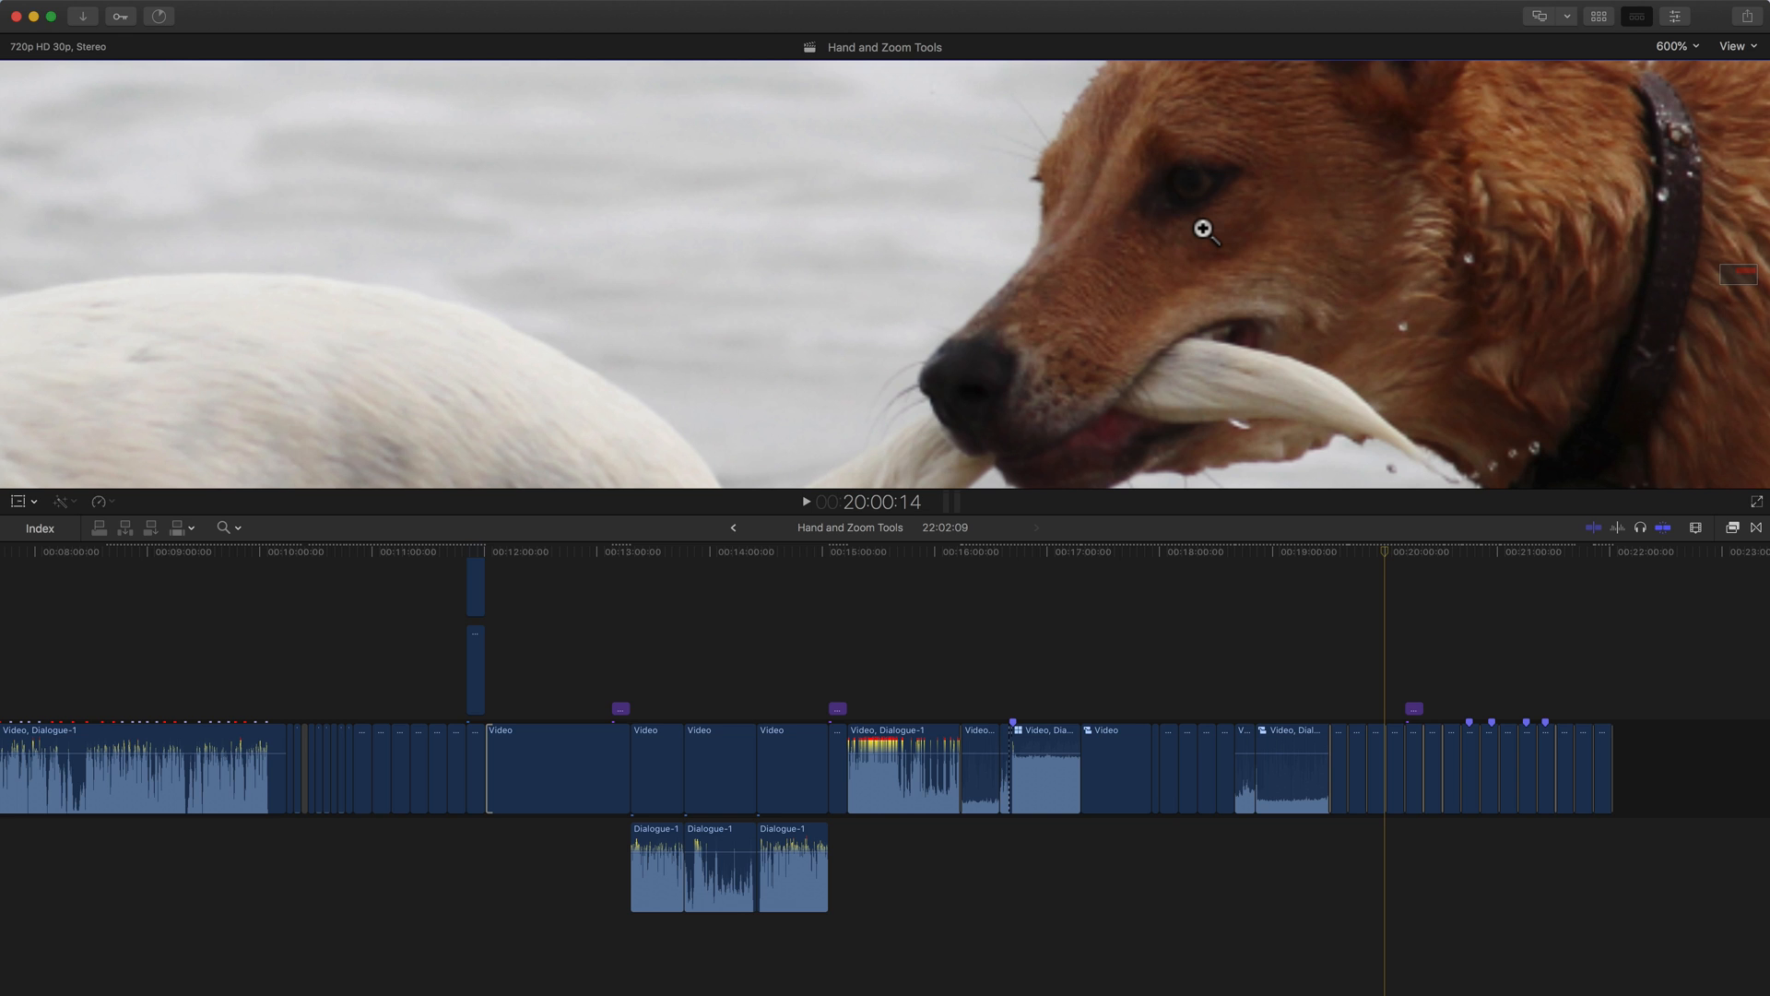
{"action": "mouse_move", "coordinate": [1183, 203]}
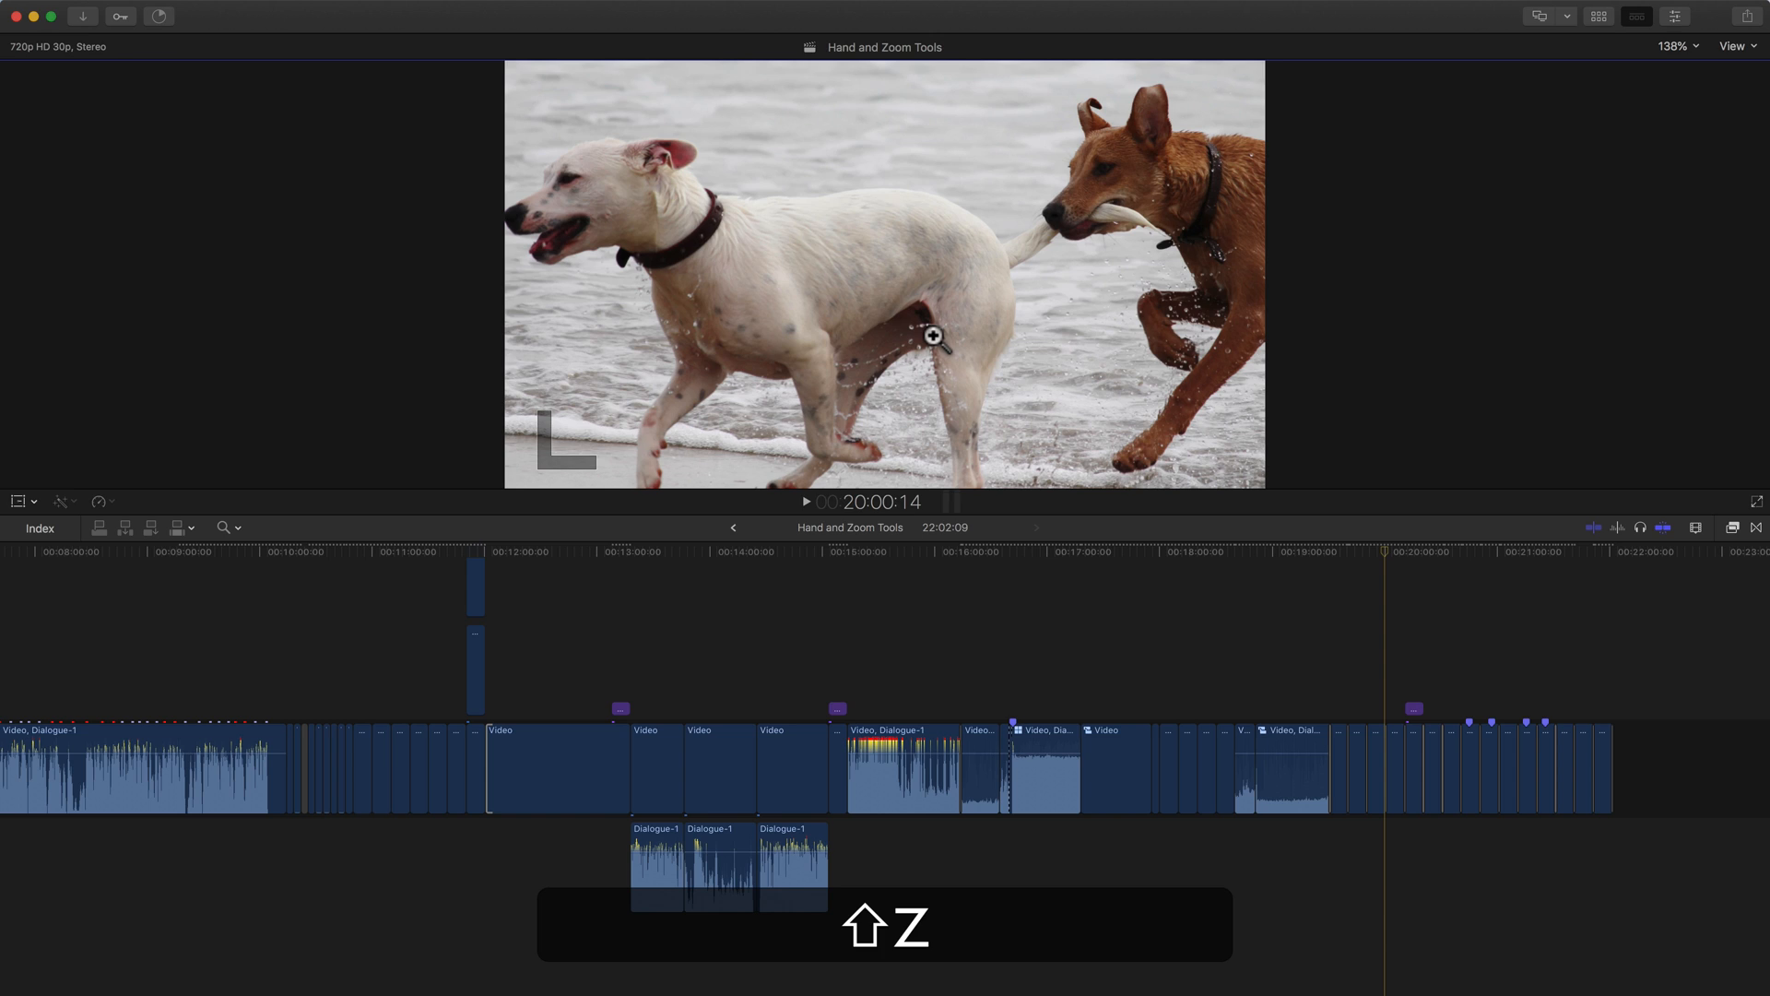
Step: Return the magnified viewer image to its fitted size with Shift-Z
{"action": "key", "text": "shift+z"}
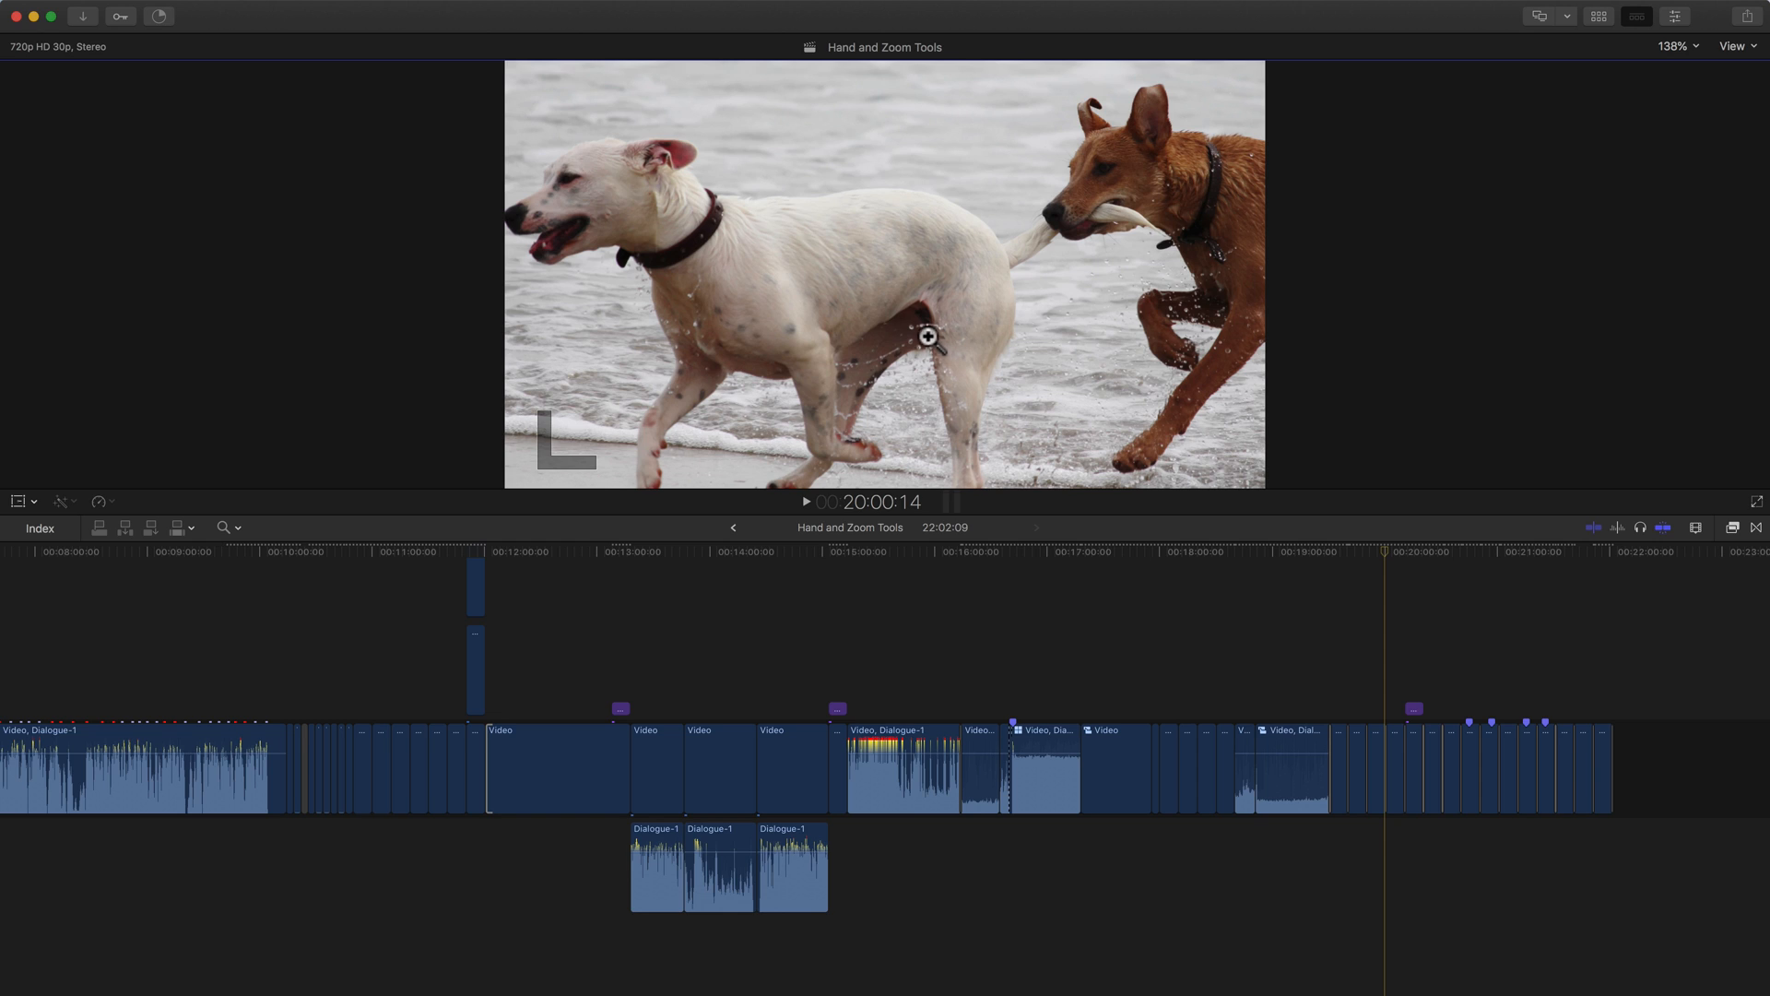
{"action": "left_click", "coordinate": [224, 527]}
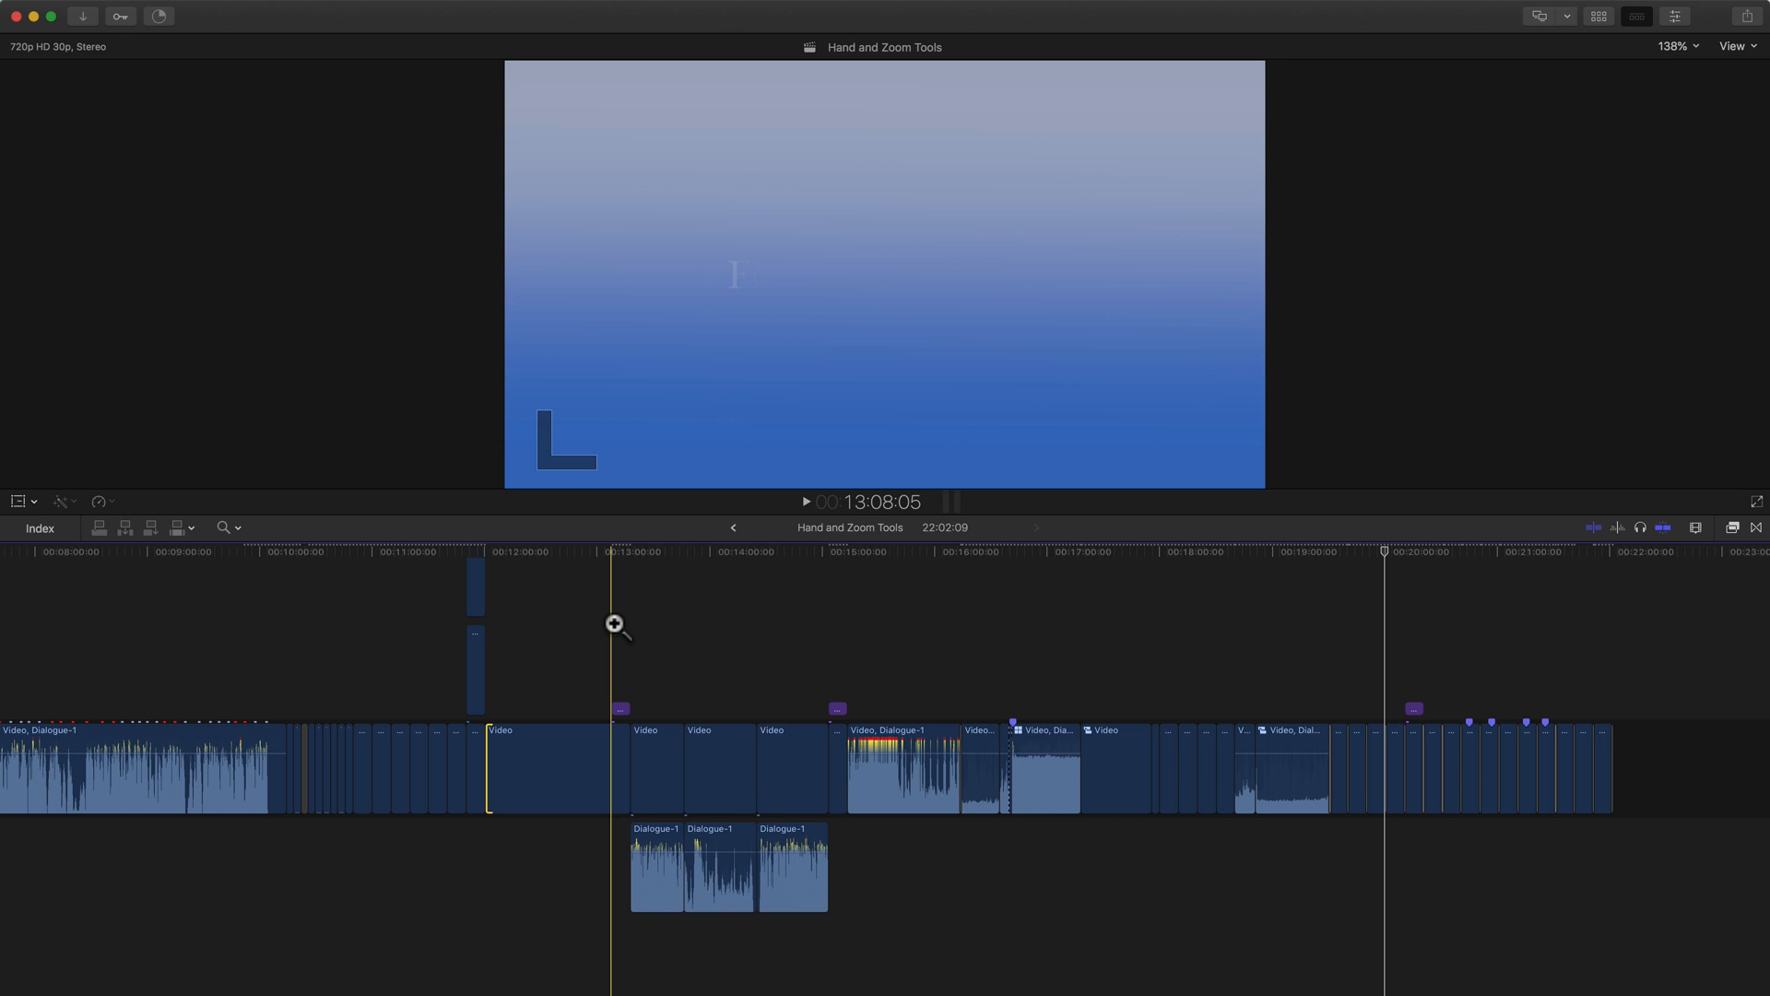
{"action": "key", "text": "z"}
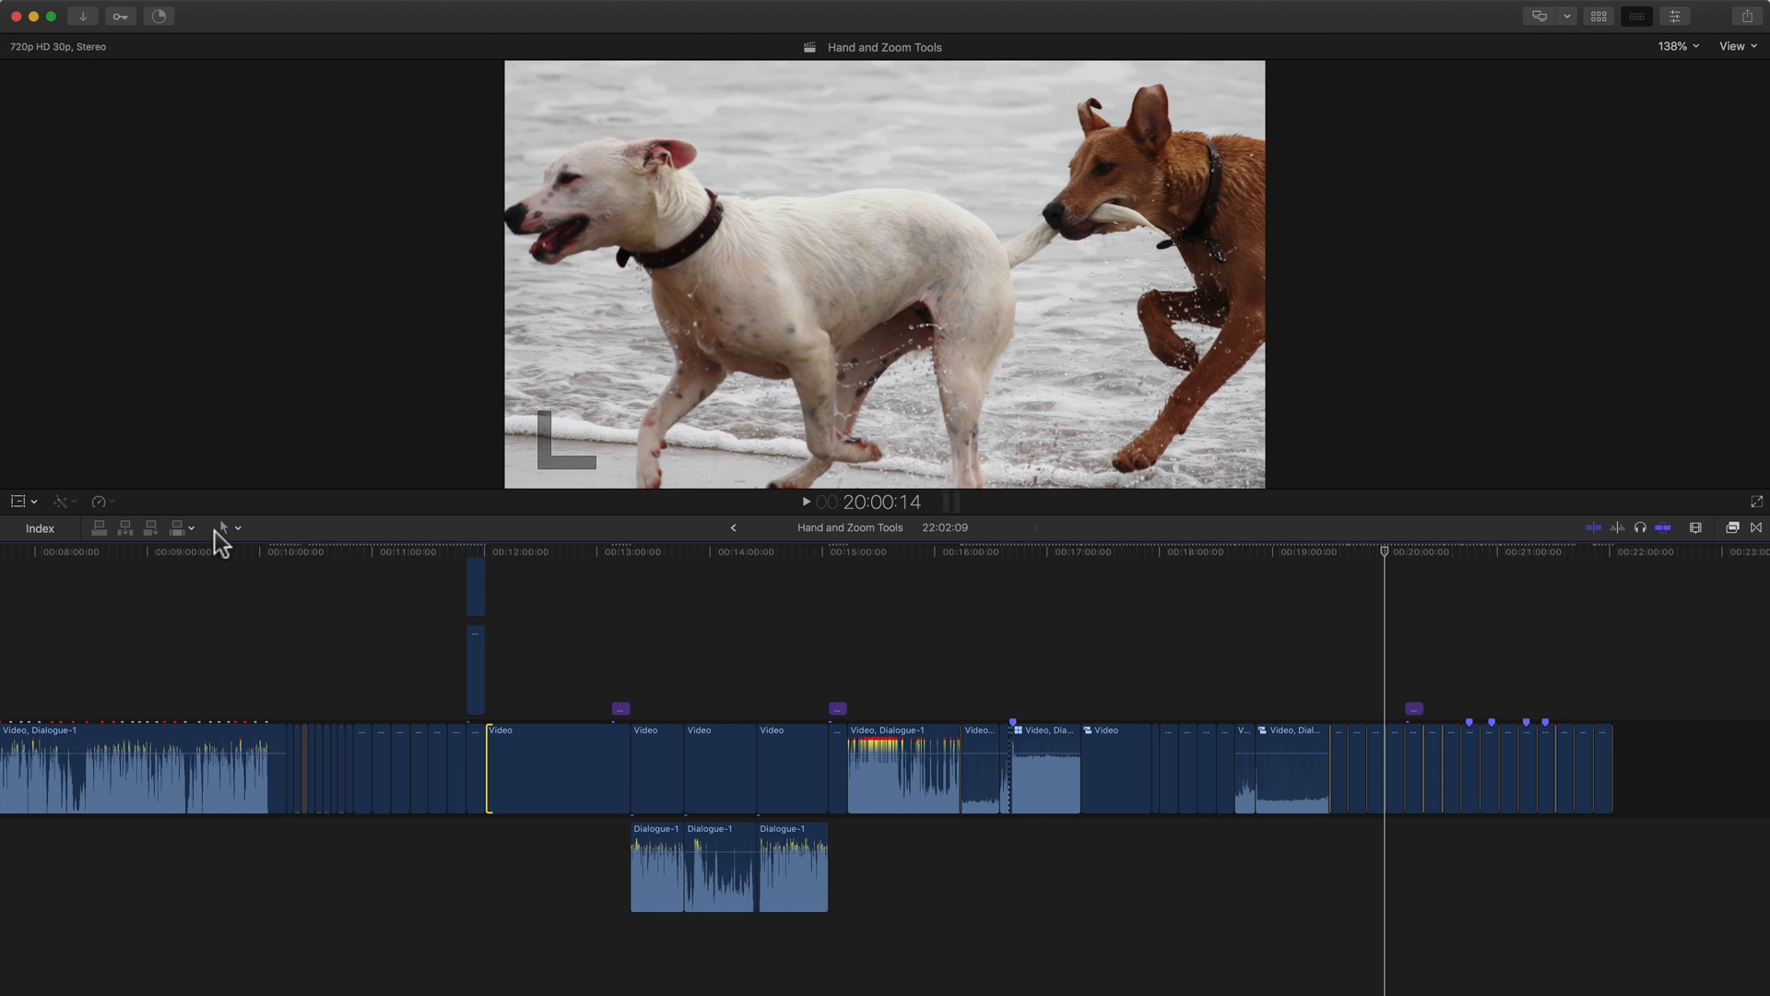
{"action": "mouse_move", "coordinate": [224, 527]}
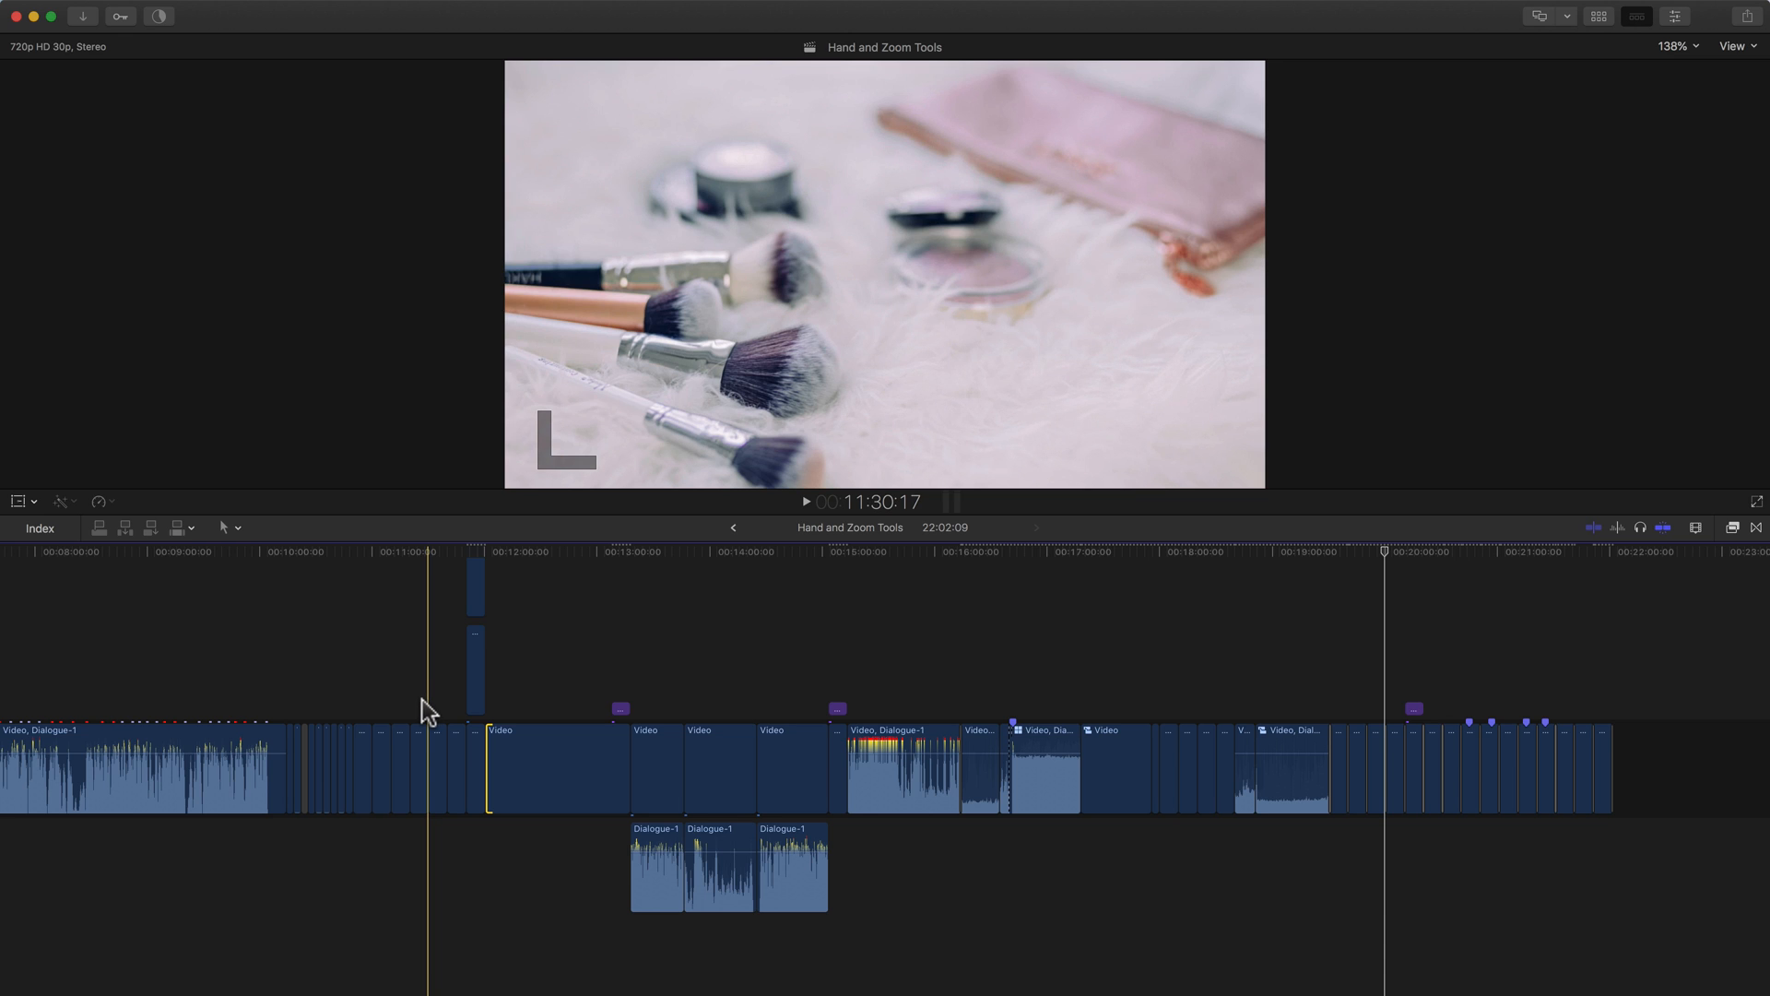
{"action": "left_click", "coordinate": [965, 768]}
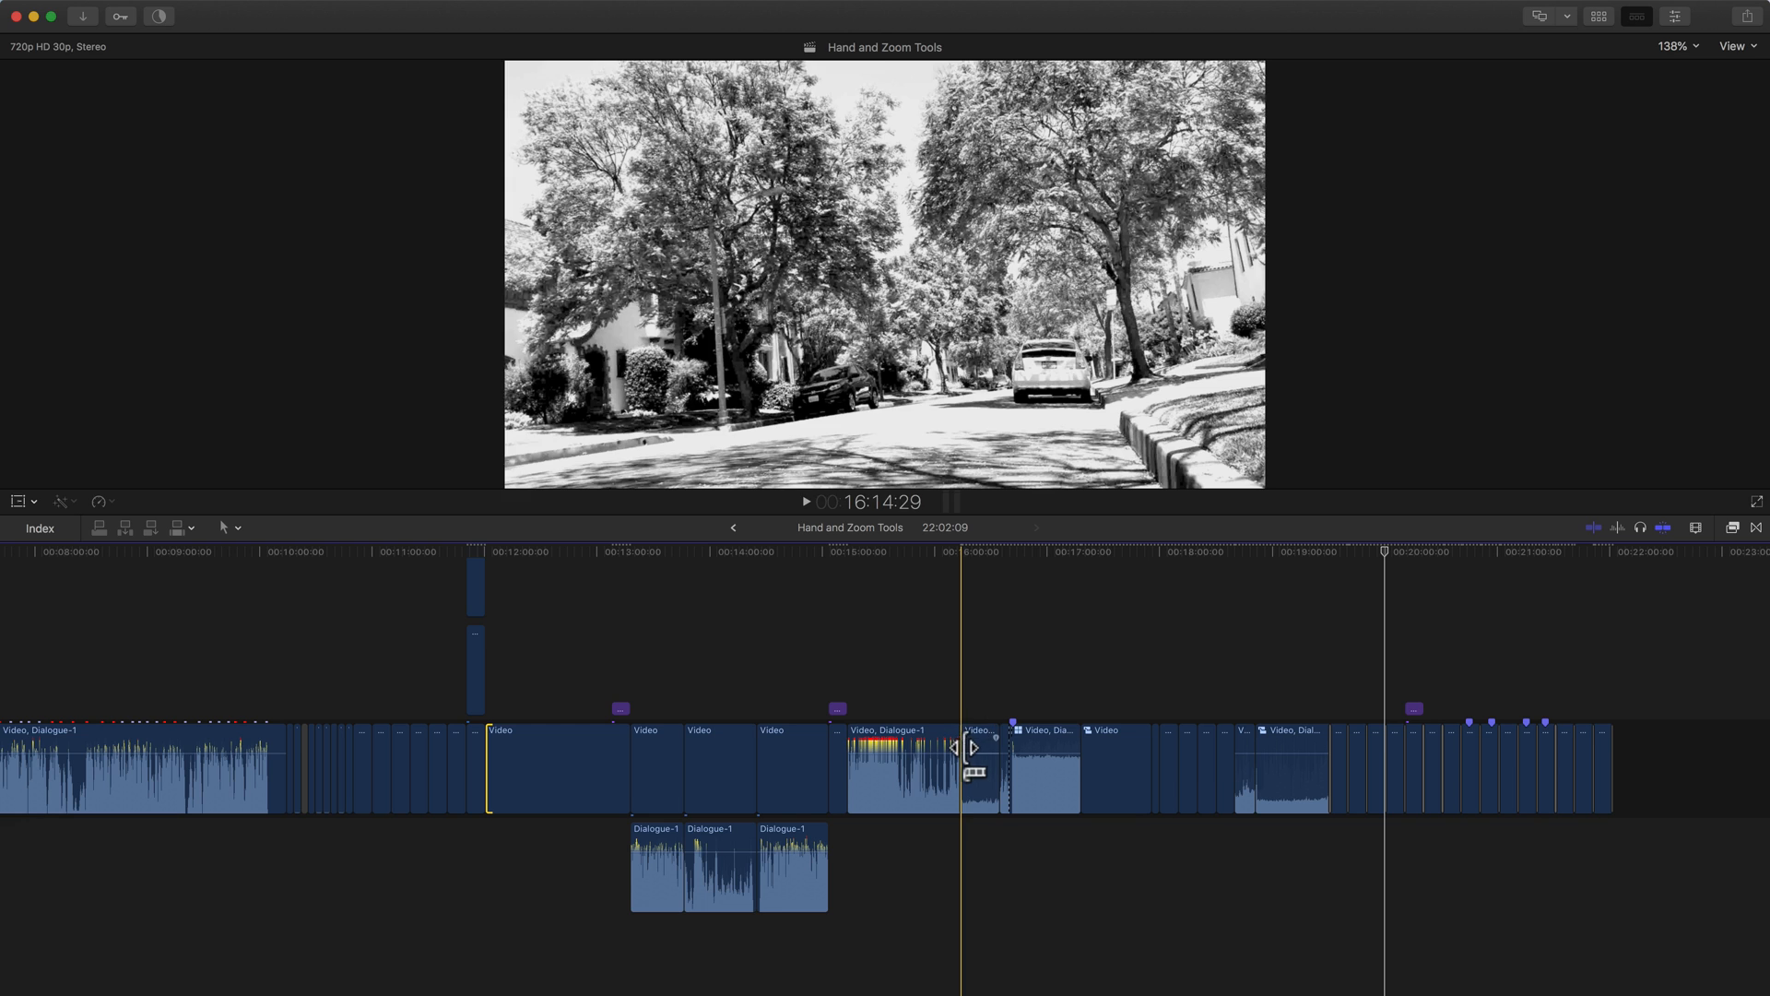
{"action": "key", "text": "z"}
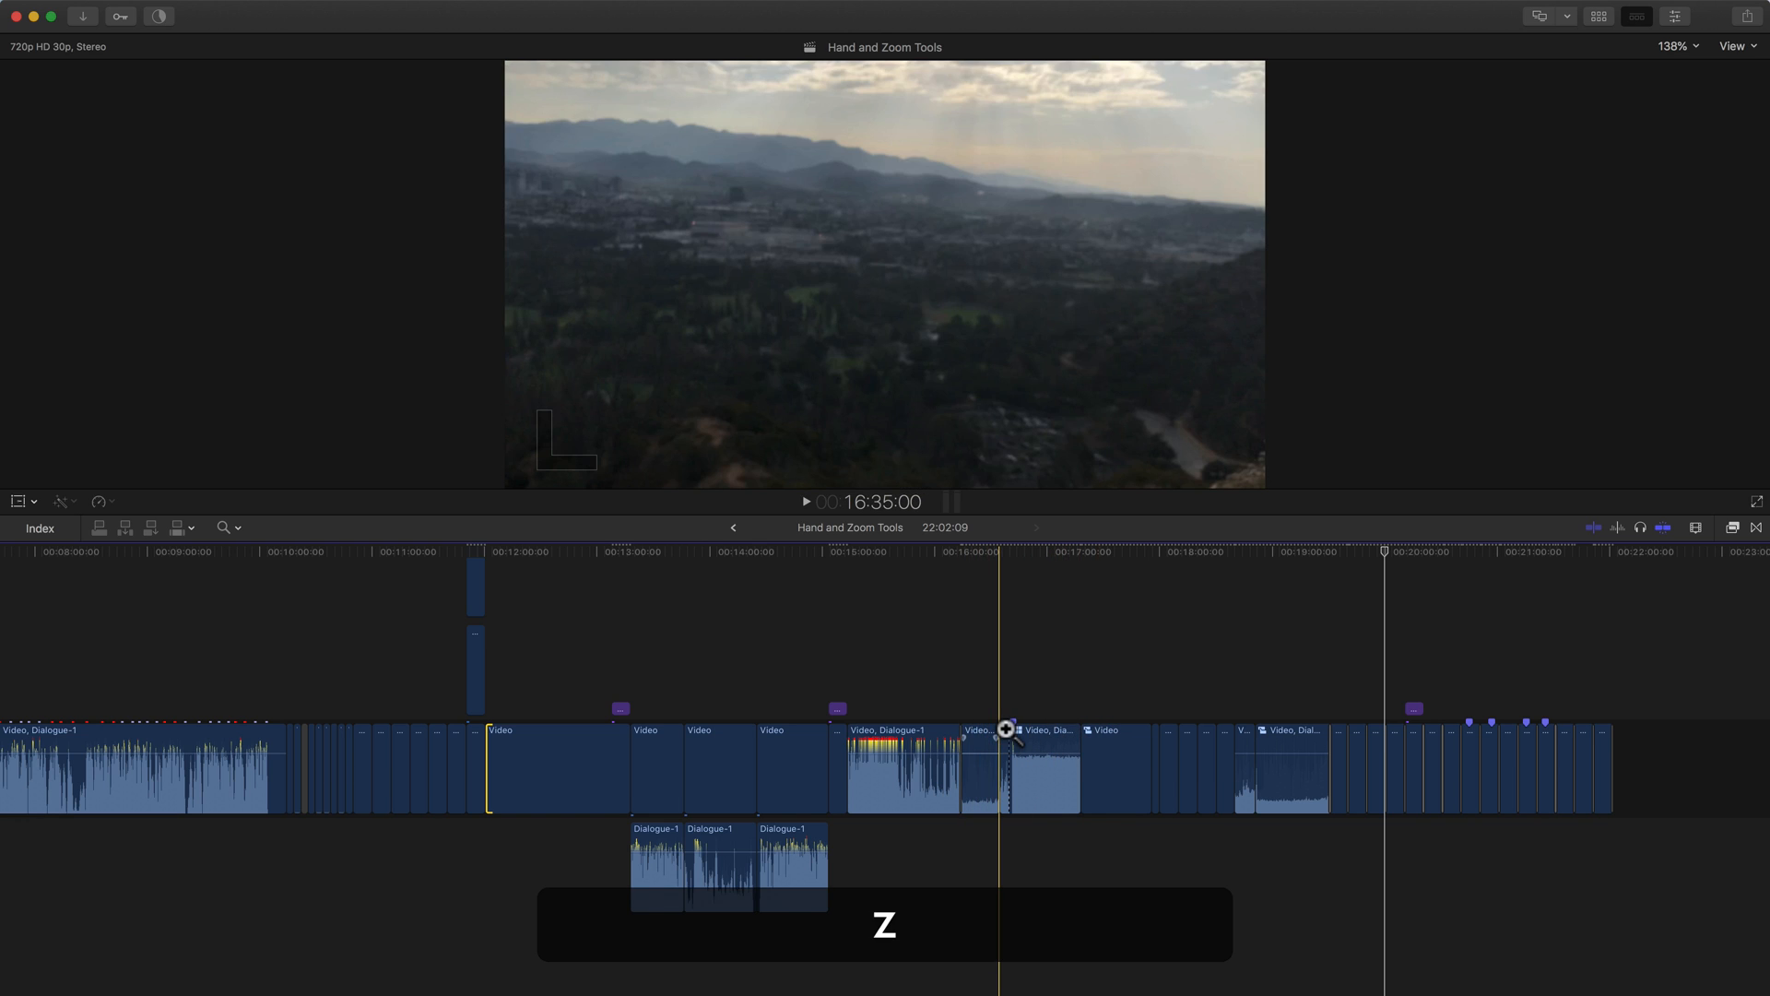